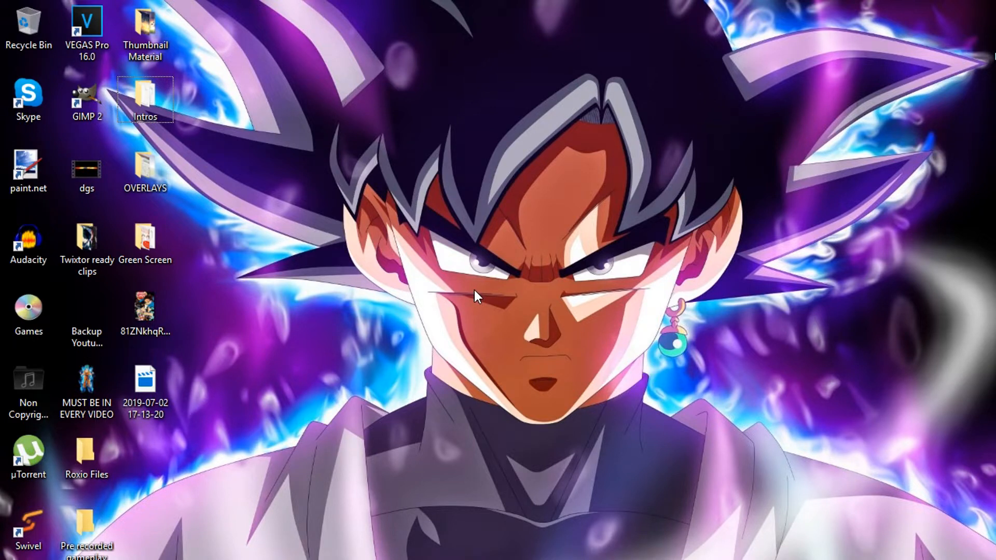
mouse_move(267, 135)
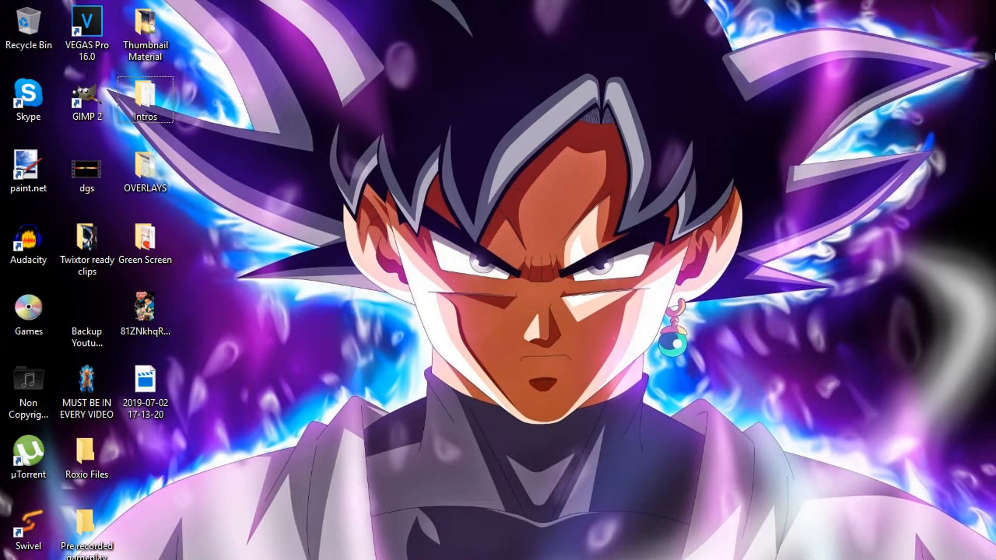
Open the Intros folder of anime intro templates from the desktop.
double_click(145, 97)
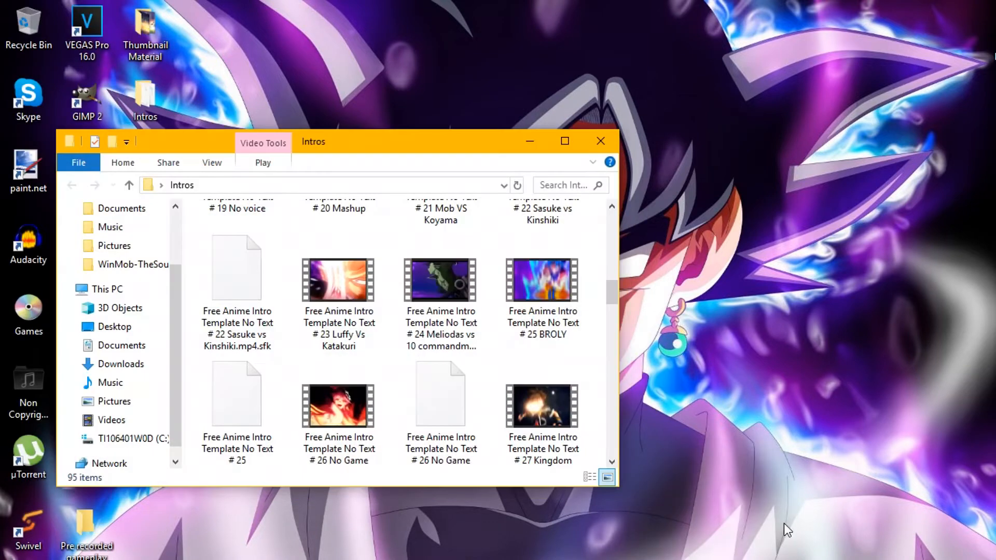
mouse_move(710, 422)
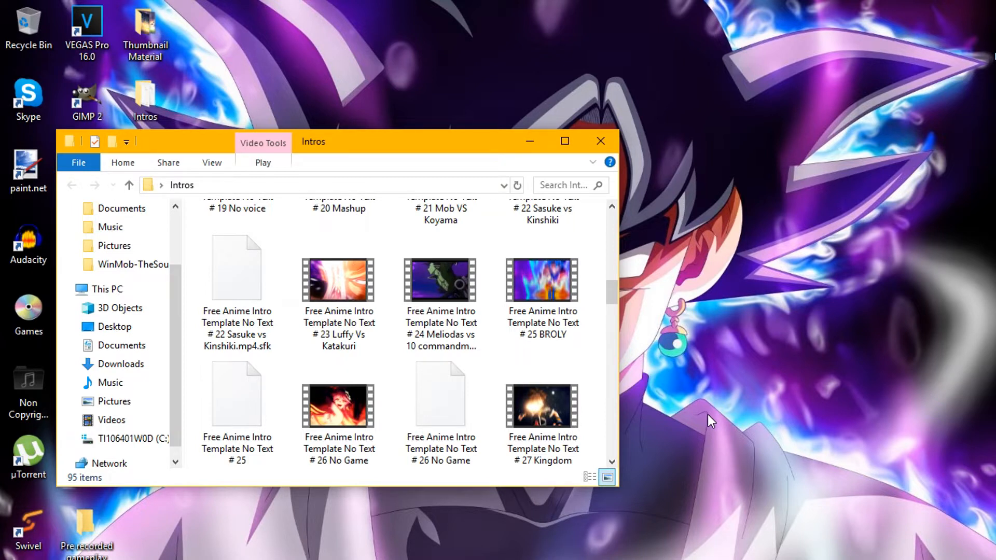
mouse_move(639, 187)
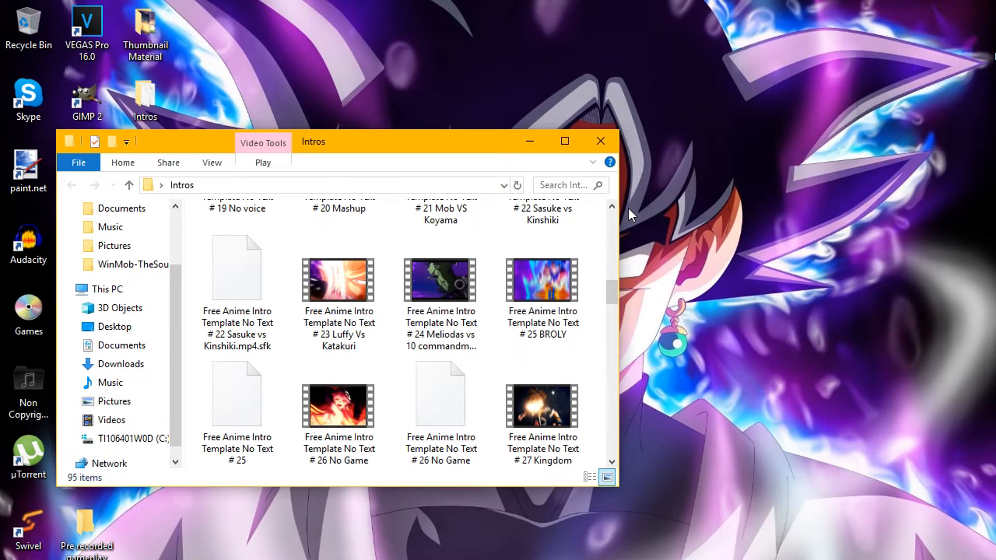
mouse_move(672, 467)
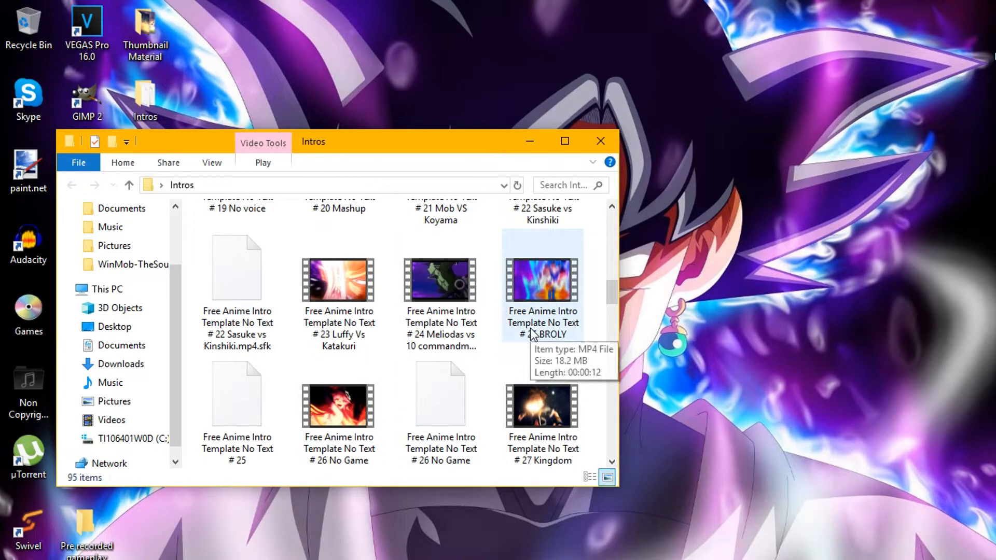
Place the template clip on the timeline, answer the match-settings prompt, and preview the Goku scene.
left_click(541, 280)
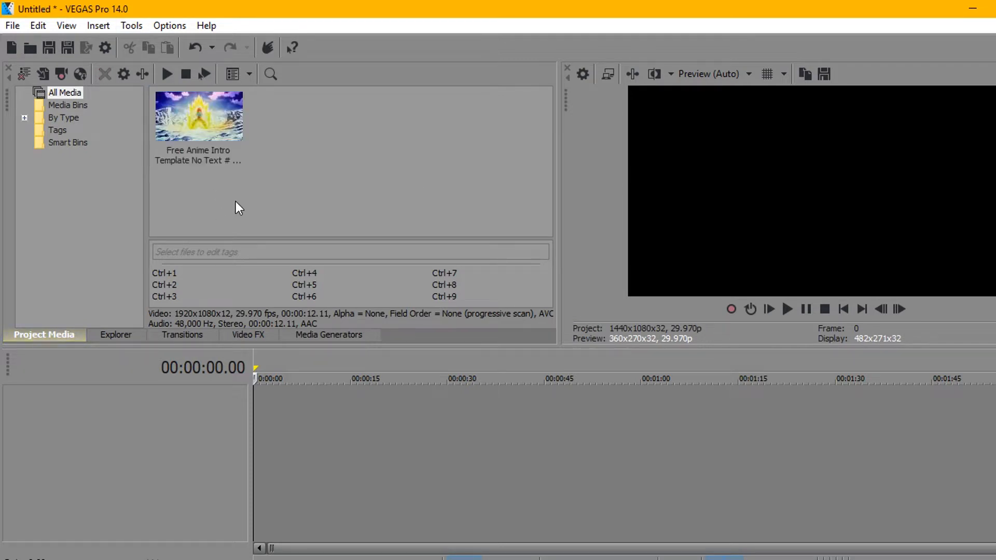
mouse_move(264, 201)
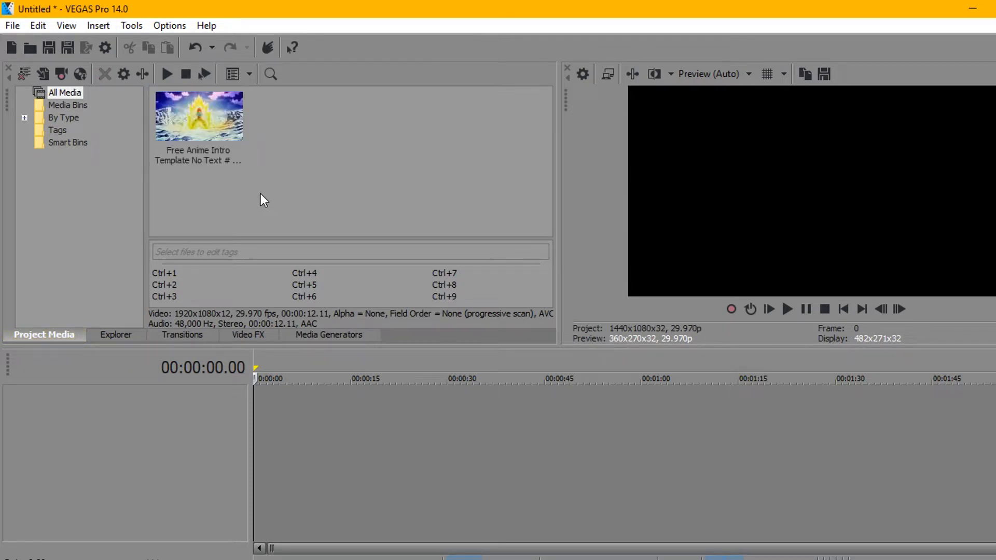
mouse_move(215, 159)
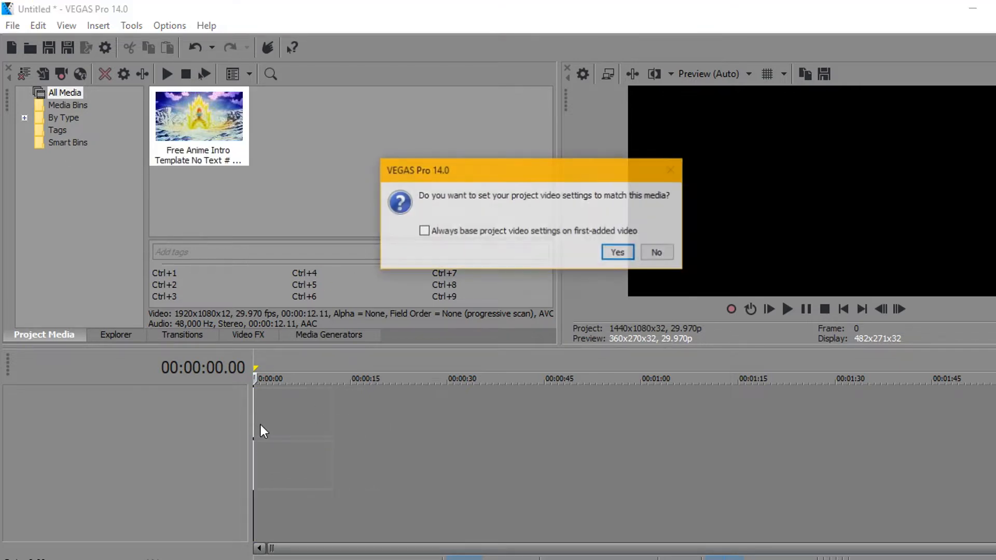
left_click(616, 252)
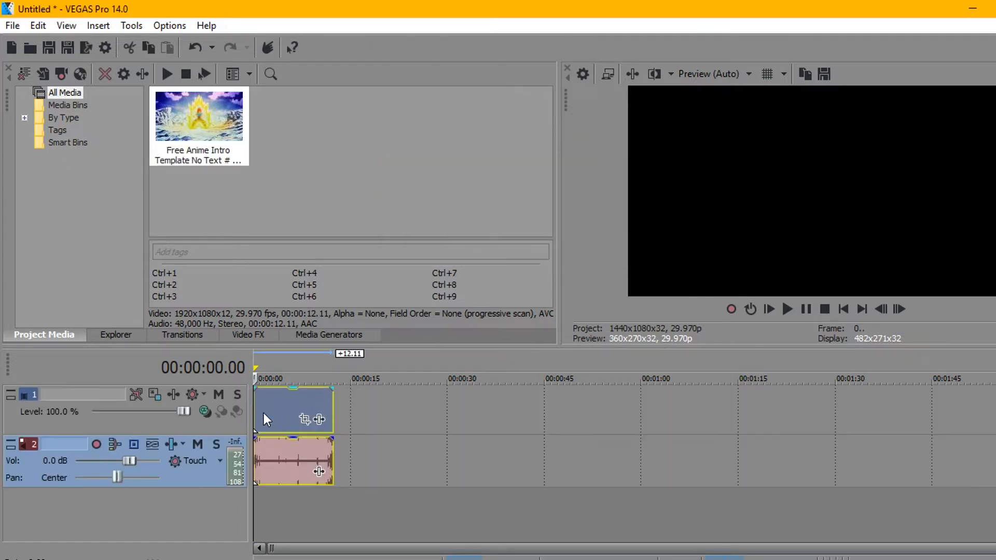
left_click(786, 309)
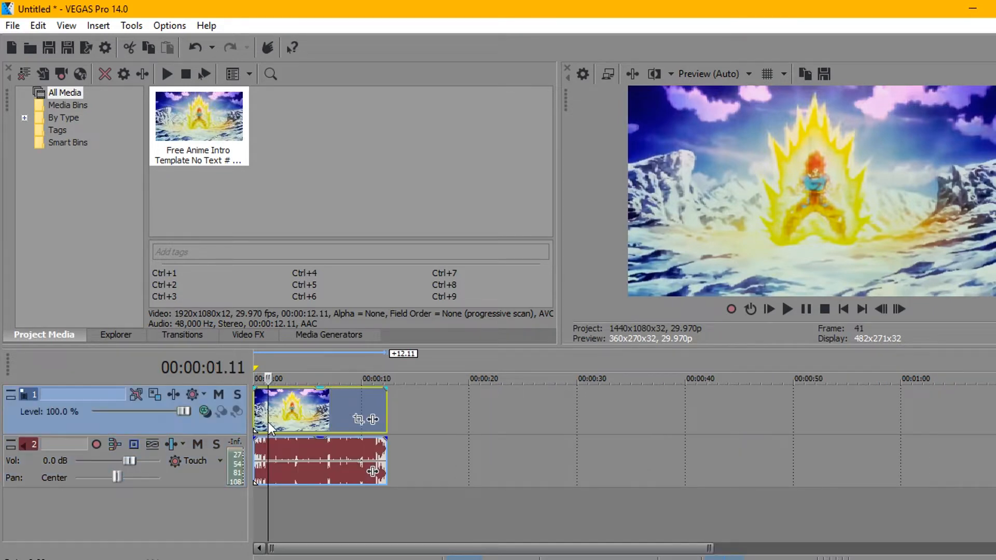
In the event's Properties, enable Reduce interlace flicker and Disable resample, then apply.
right_click(292, 410)
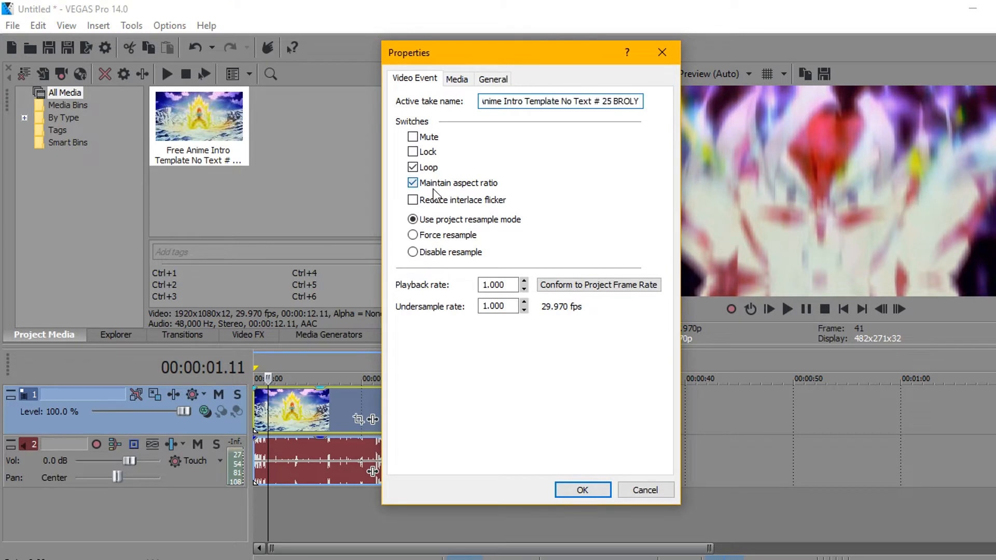
left_click(412, 199)
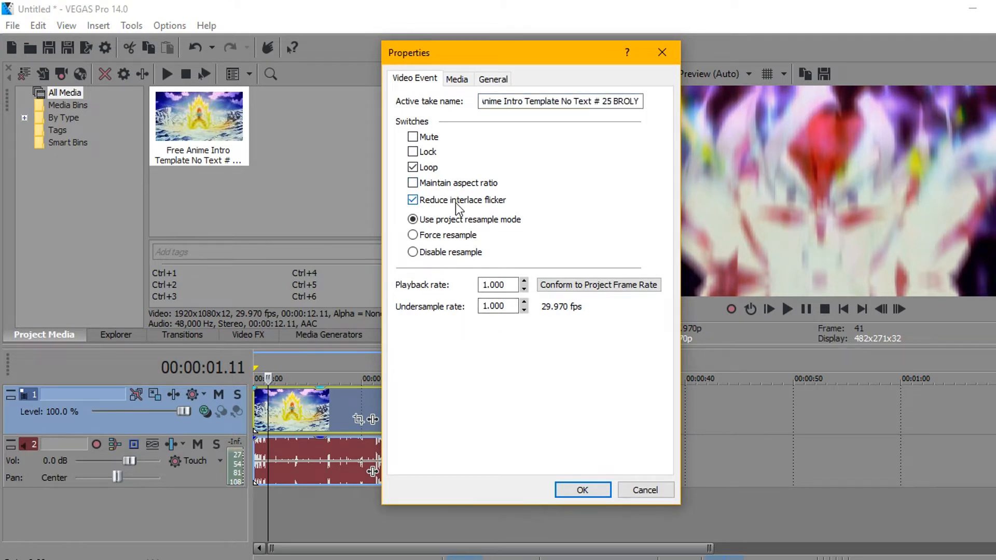
left_click(413, 252)
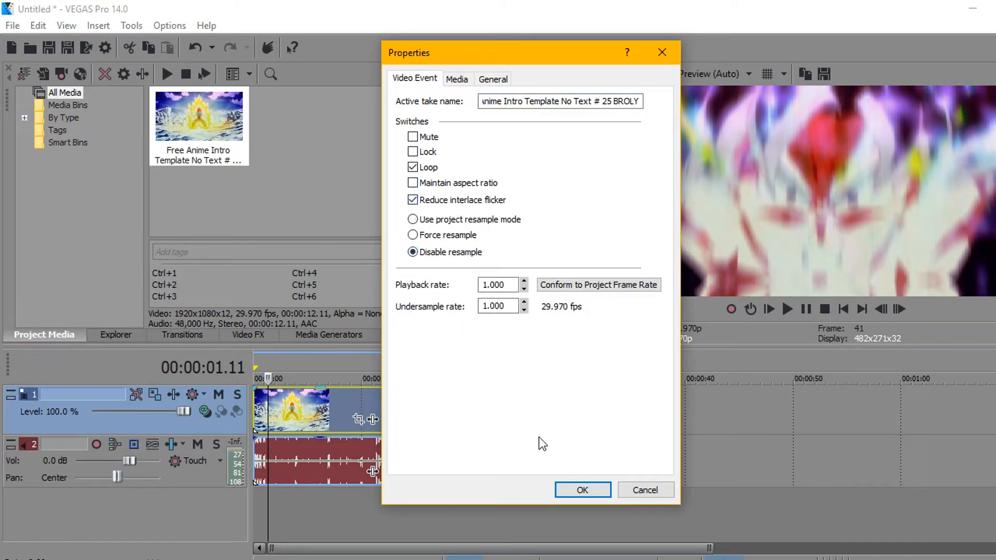
left_click(581, 490)
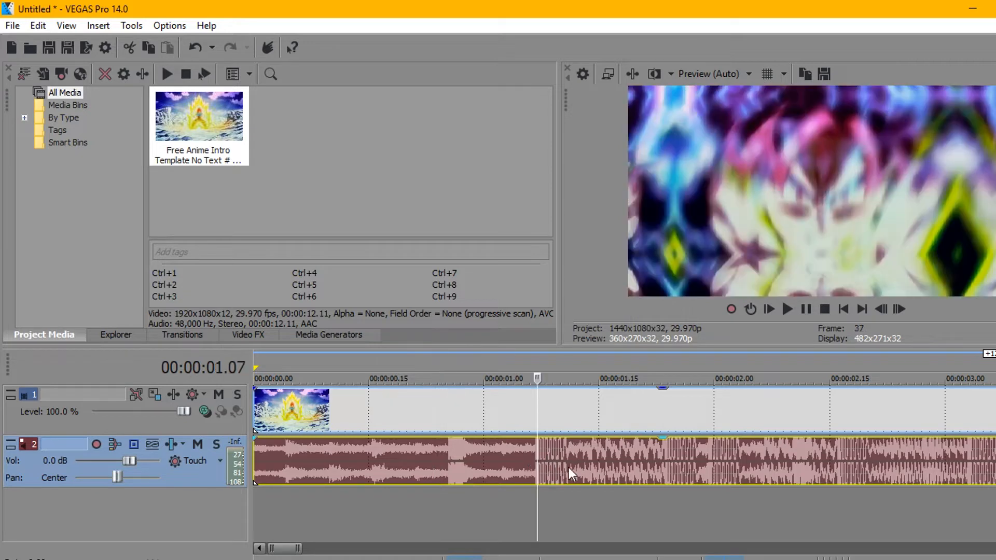
mouse_move(470, 455)
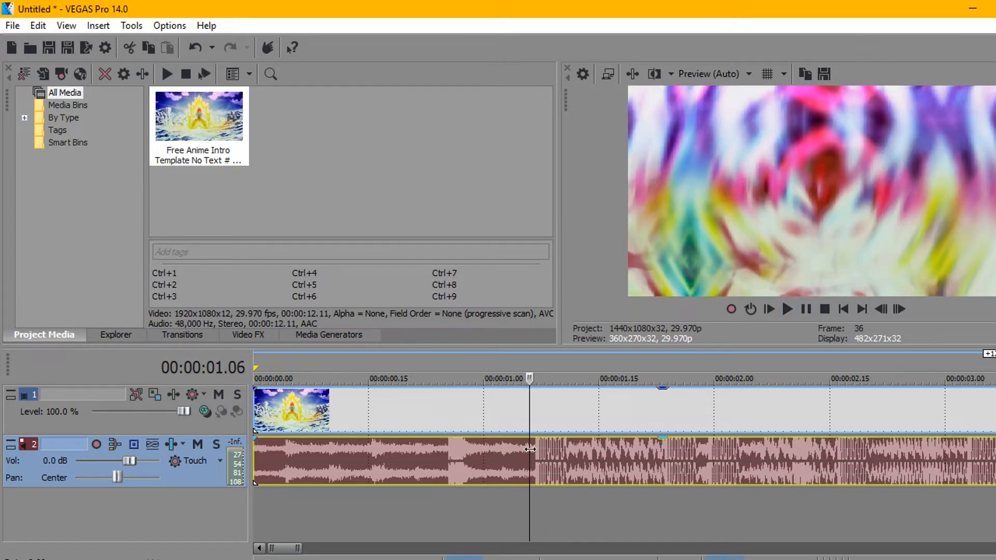
mouse_move(497, 436)
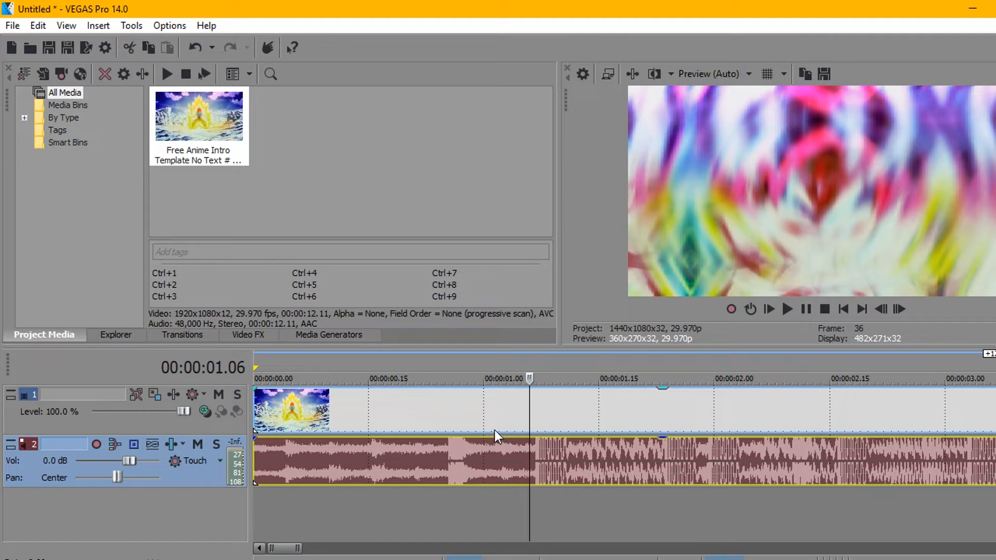
mouse_move(660, 390)
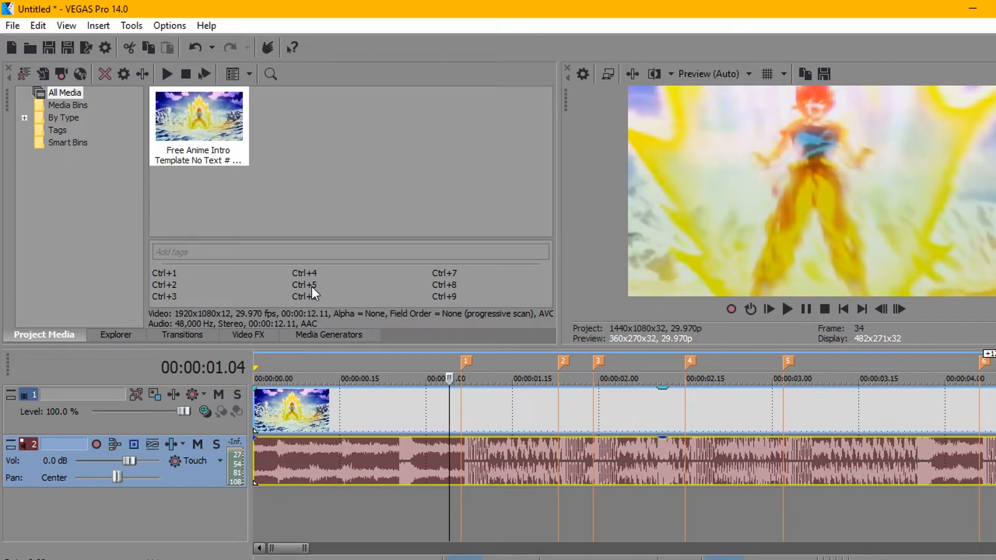
In Media Generators, choose (Legacy) Text and pick the Soft Shadow preset.
left_click(329, 335)
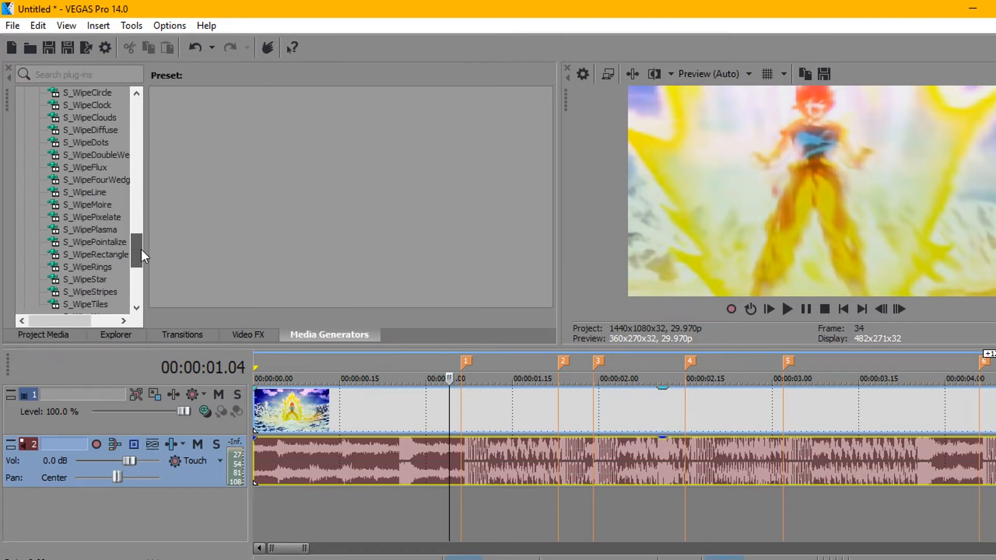
left_click(90, 180)
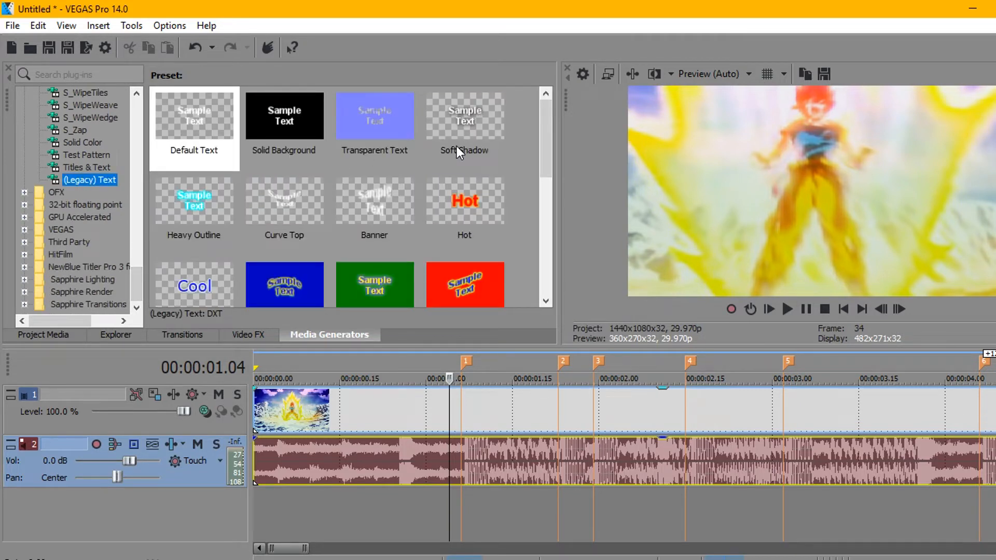
left_click(465, 116)
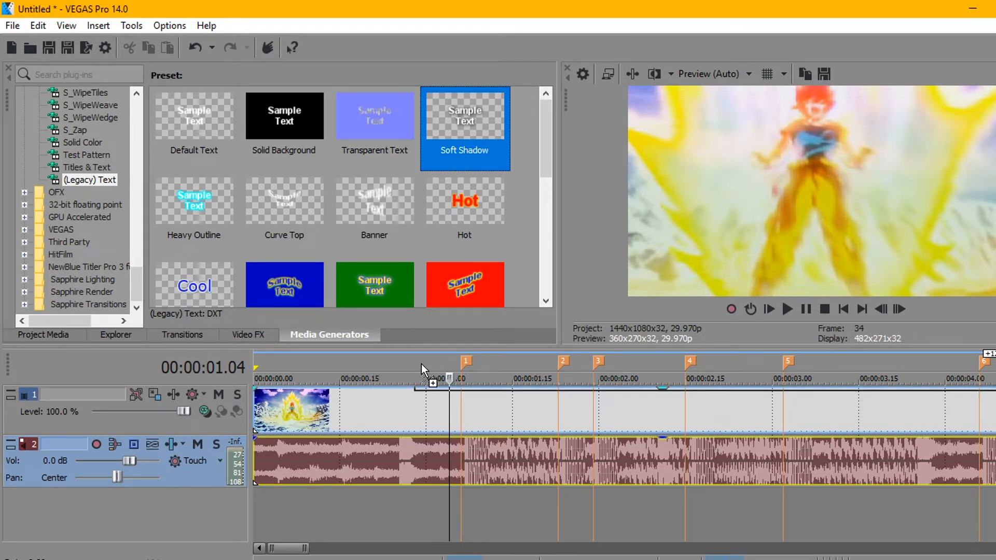
mouse_move(410, 328)
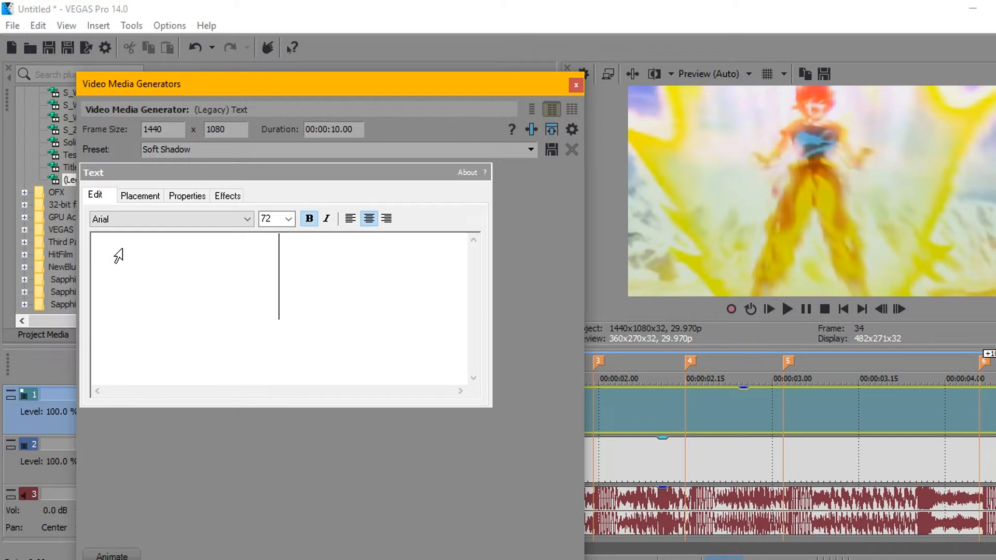
Enter 'GOKU' as the title text and set its font size to 126.
type("GOKU")
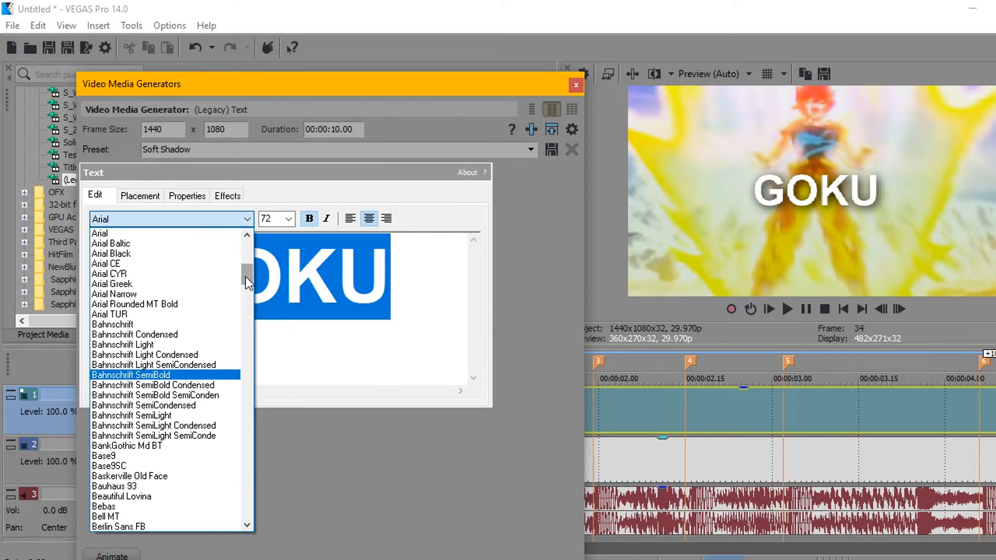
scroll("down", 3)
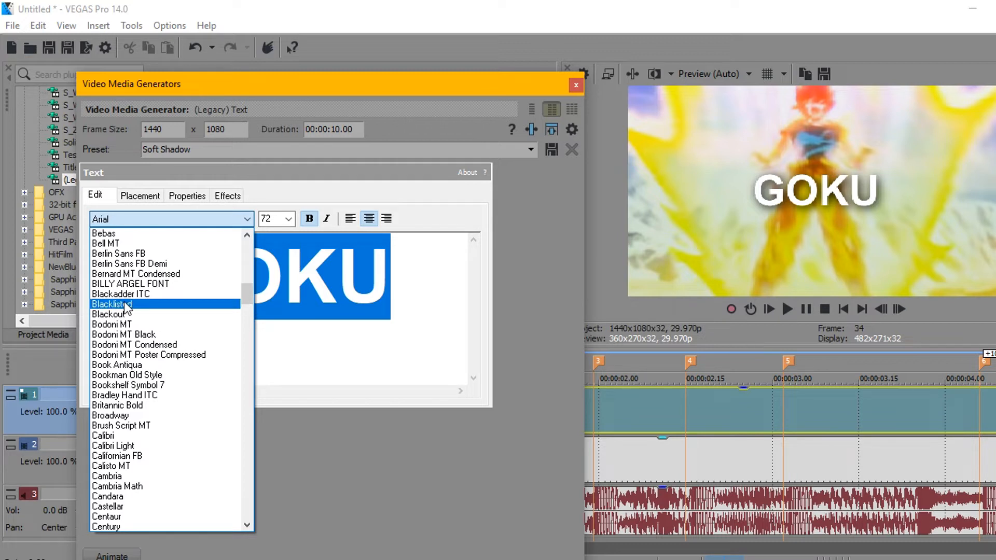
left_click(112, 305)
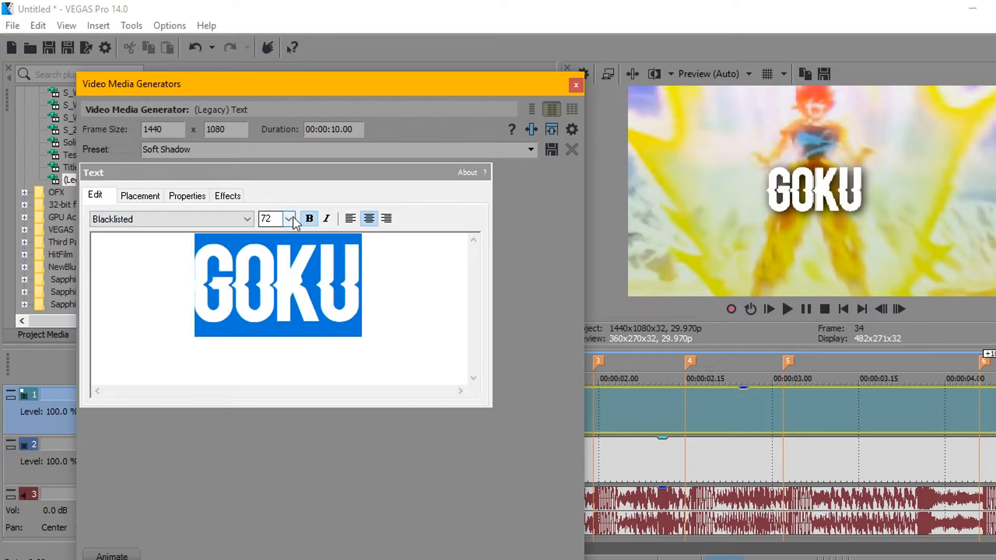
left_click(289, 218)
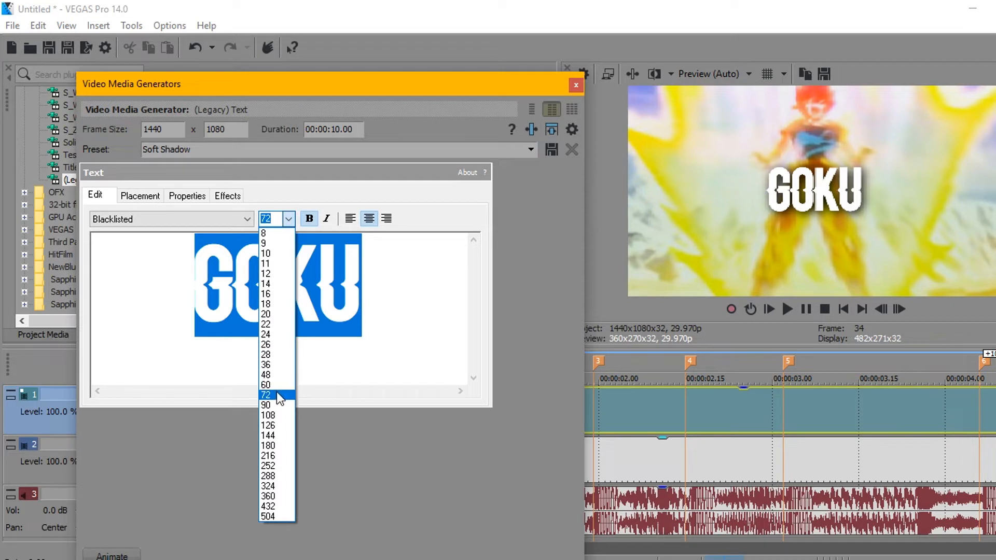
left_click(268, 425)
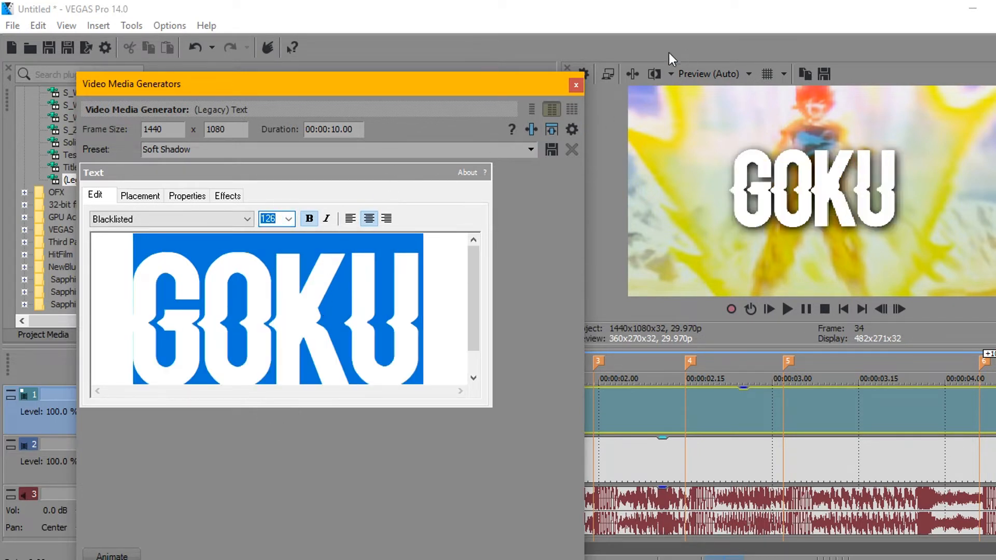
left_click(187, 196)
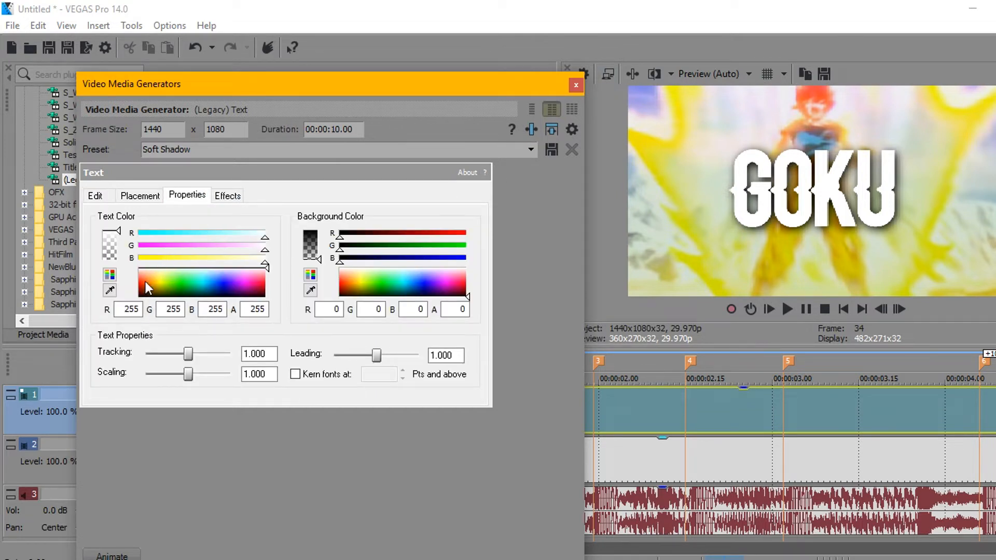
Set the GOKU text colour to pink (255, 40, 159).
left_click(255, 291)
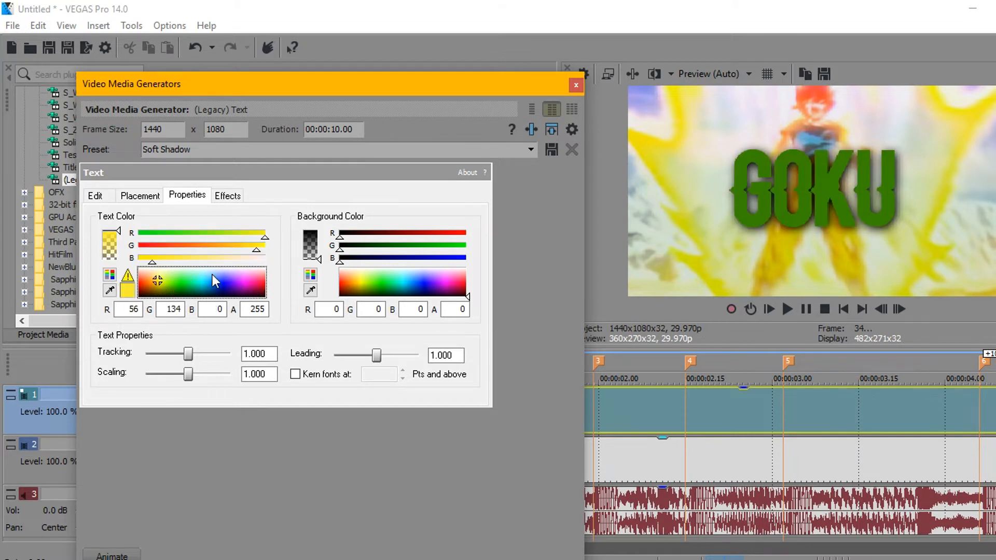
left_click(254, 286)
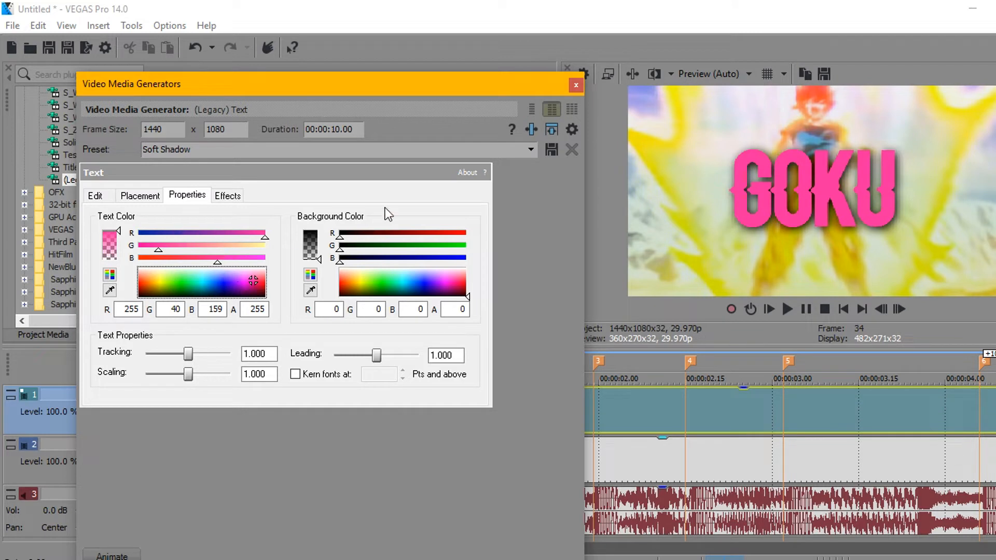
left_click(226, 195)
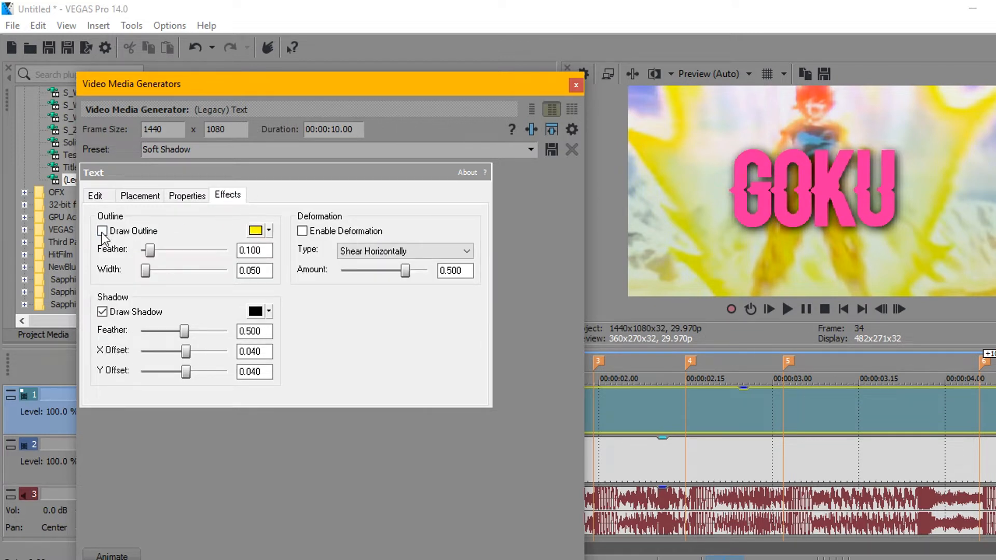
Enable Draw Outline with a black outline colour and widen it.
left_click(102, 231)
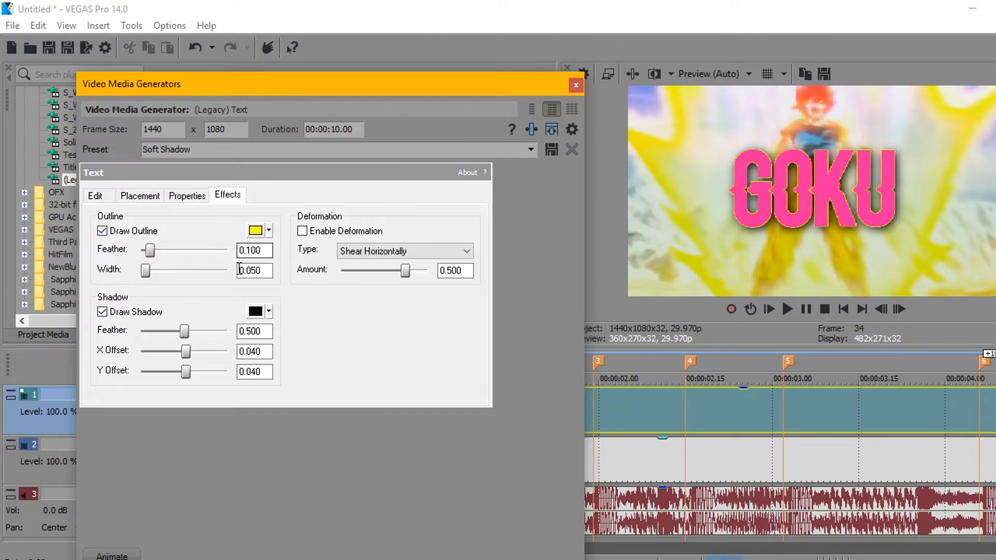
left_click(254, 230)
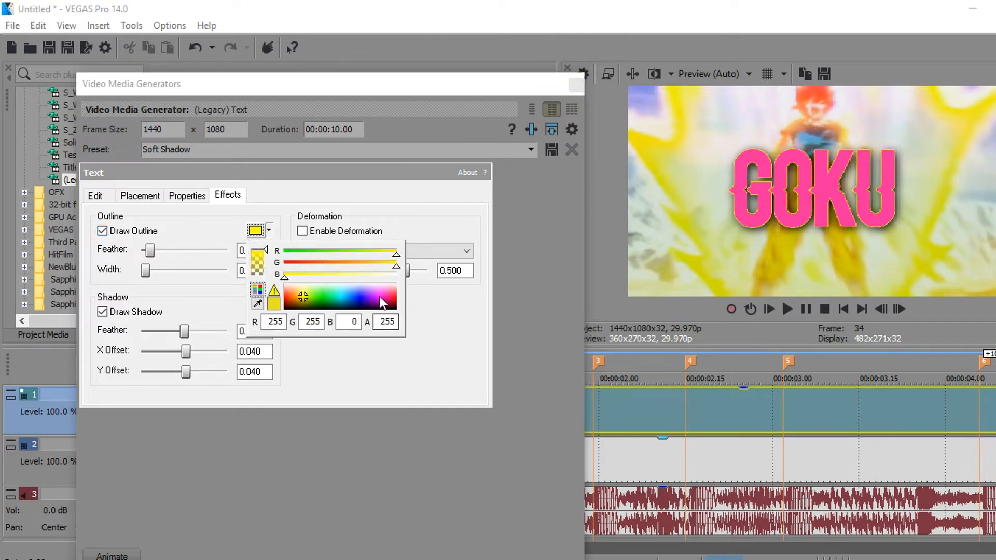
left_click(349, 299)
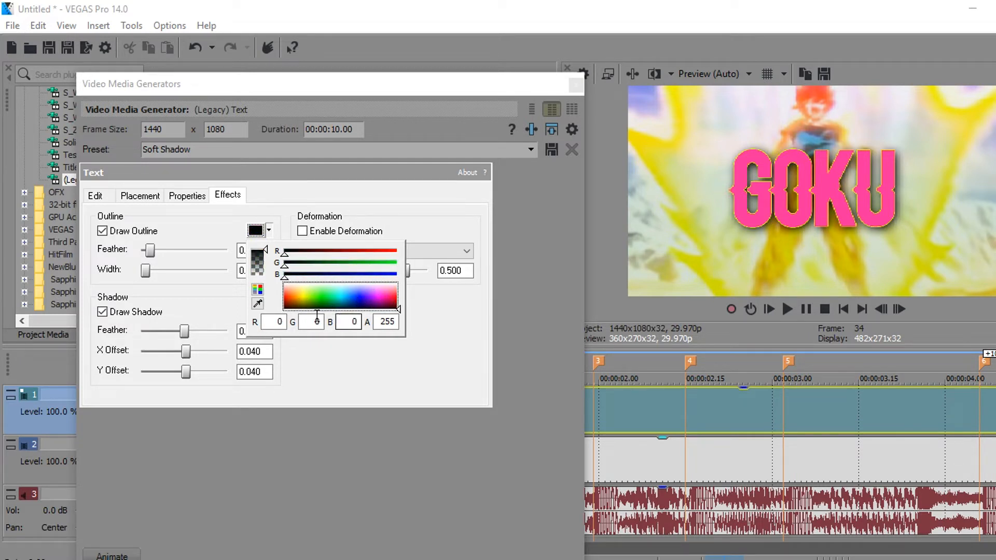
left_click(150, 270)
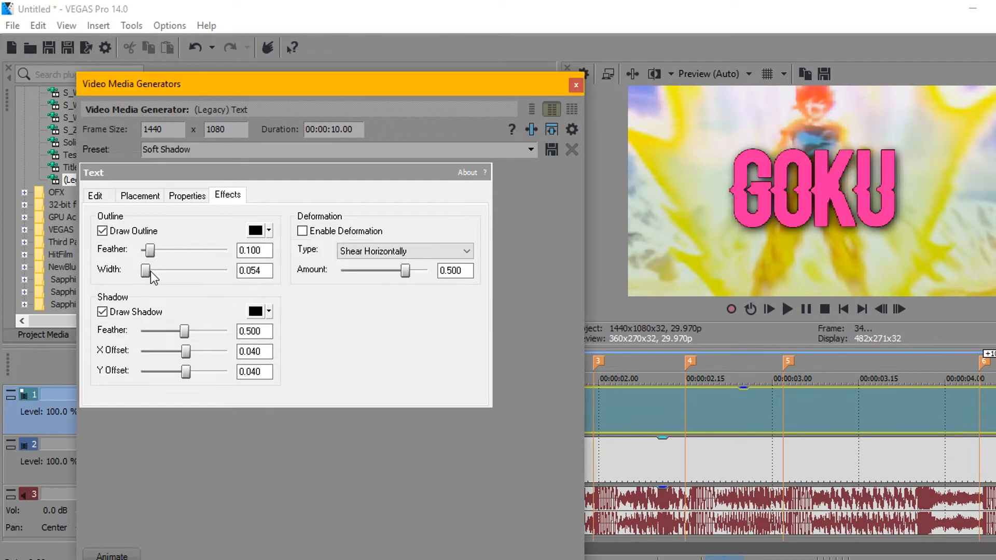
left_click_drag(147, 269, 156, 269)
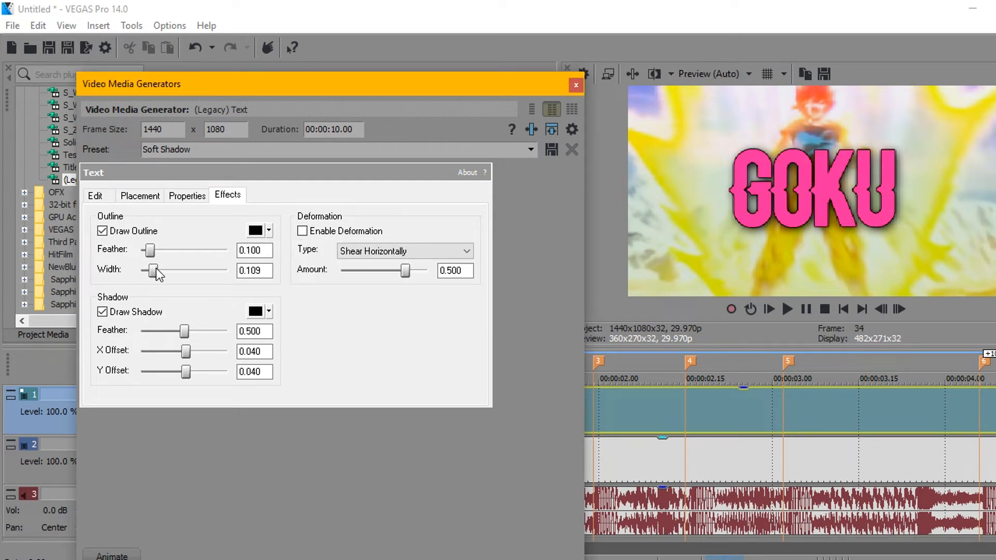
left_click_drag(154, 269, 166, 270)
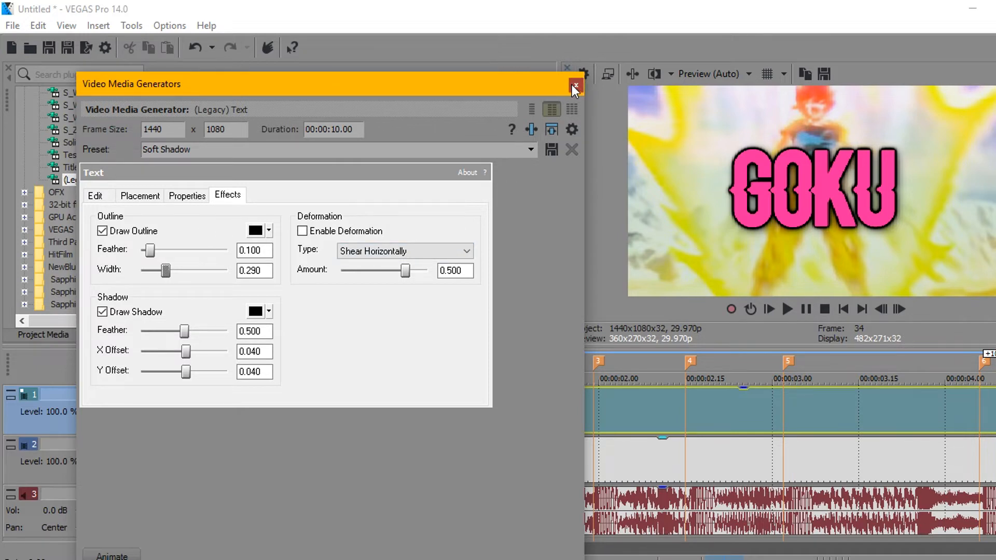
Close the Video Media Generators window, leaving the GOKU text events on the top track.
left_click(573, 85)
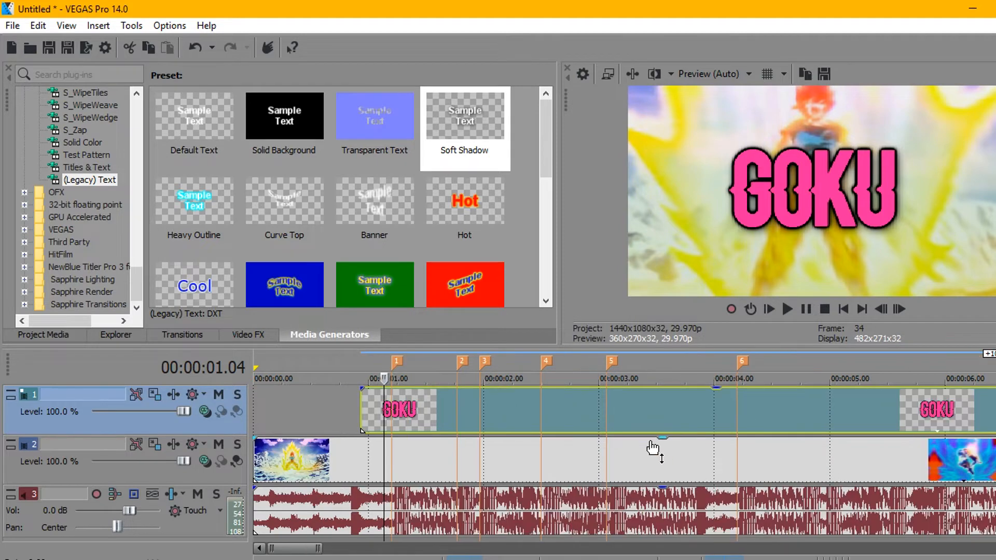
mouse_move(658, 445)
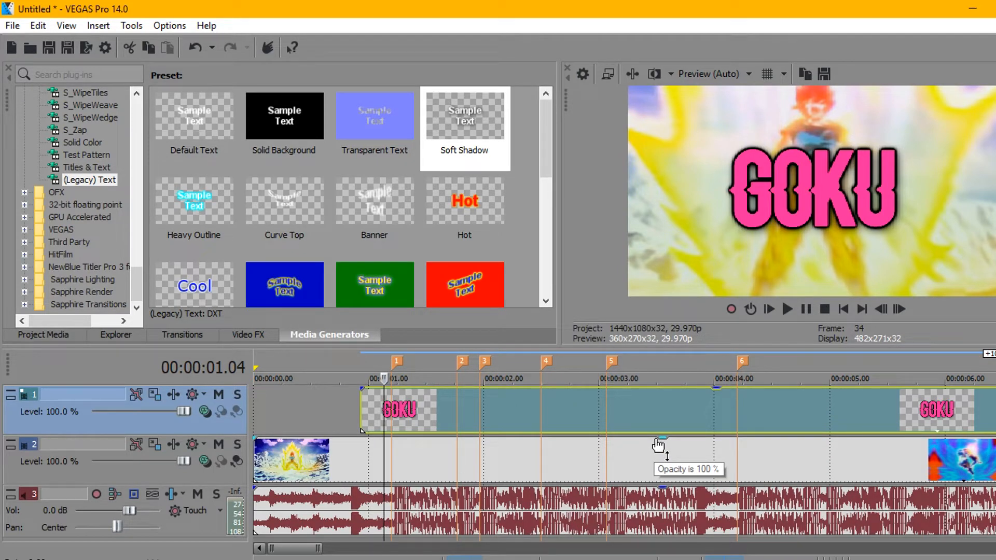
mouse_move(223, 379)
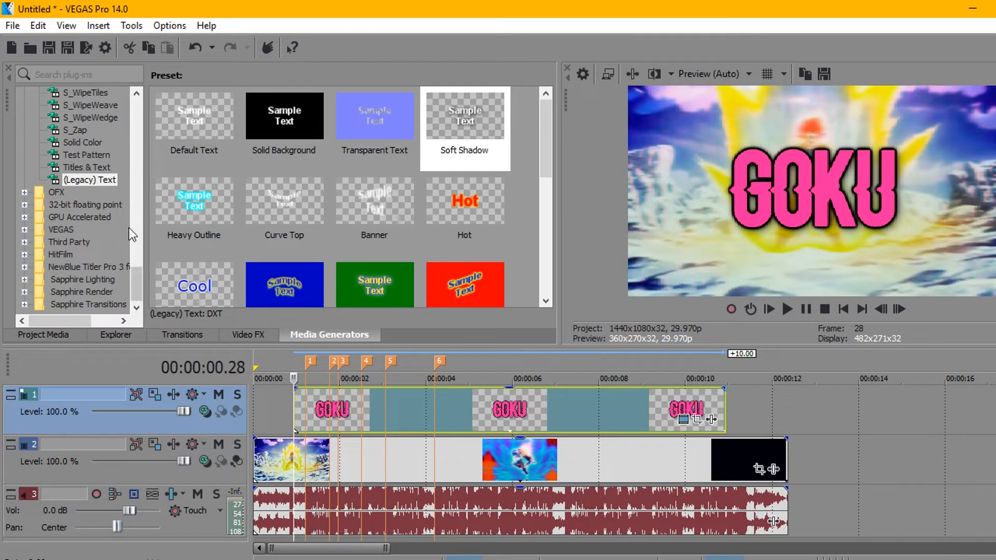
Browse the Video FX plug-ins and apply S_BlurMoCurves to the GOKU text event.
scroll("down", 3)
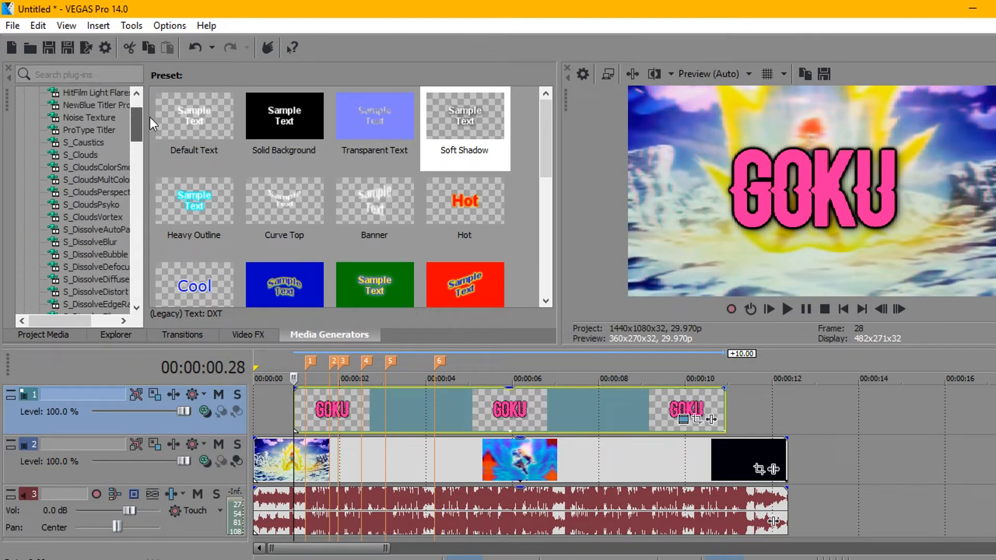
scroll("down", 3)
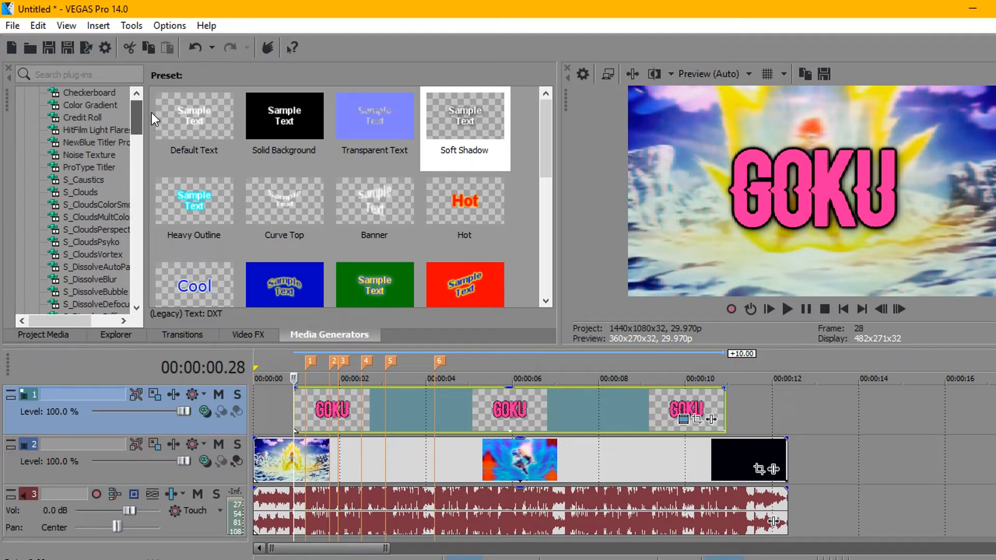
scroll("down", 3)
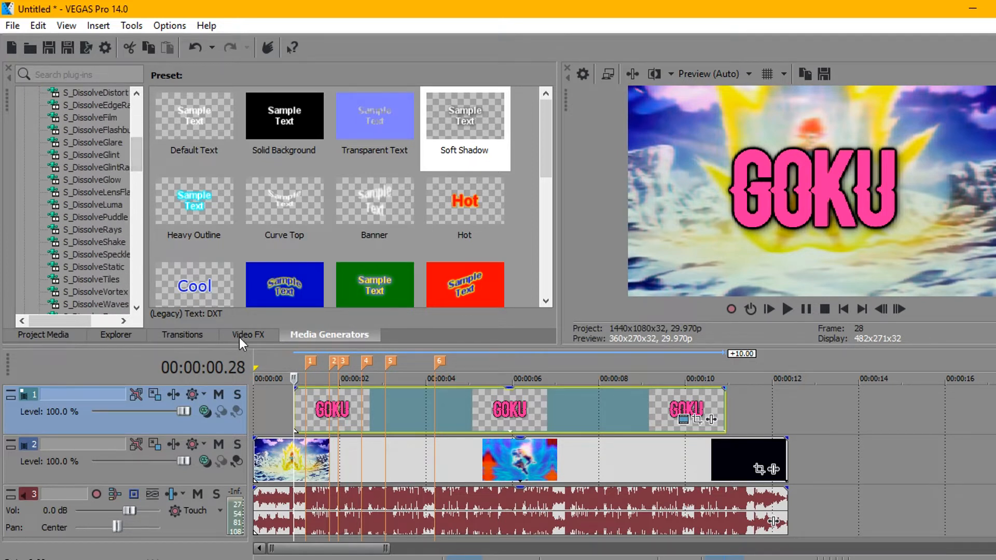
left_click(249, 335)
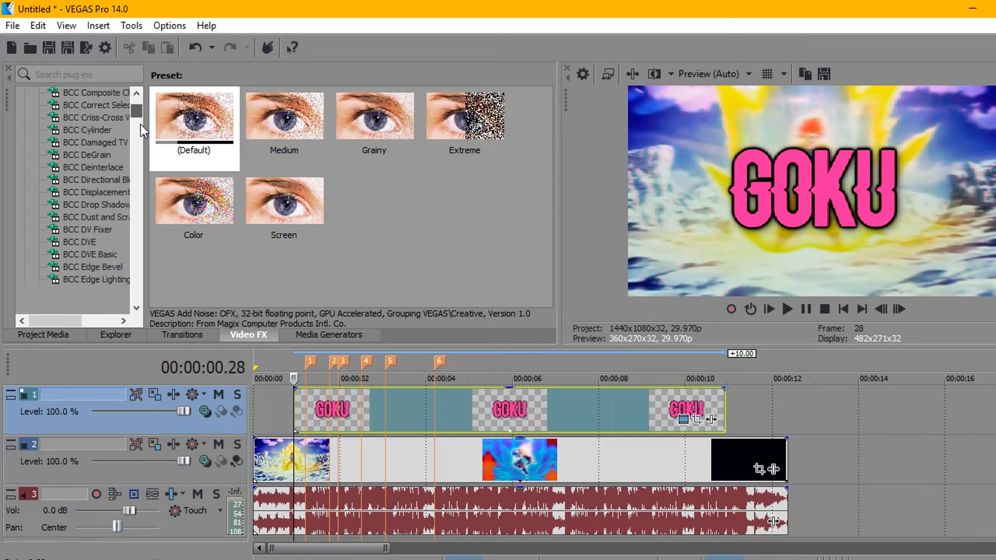
scroll("down", 3)
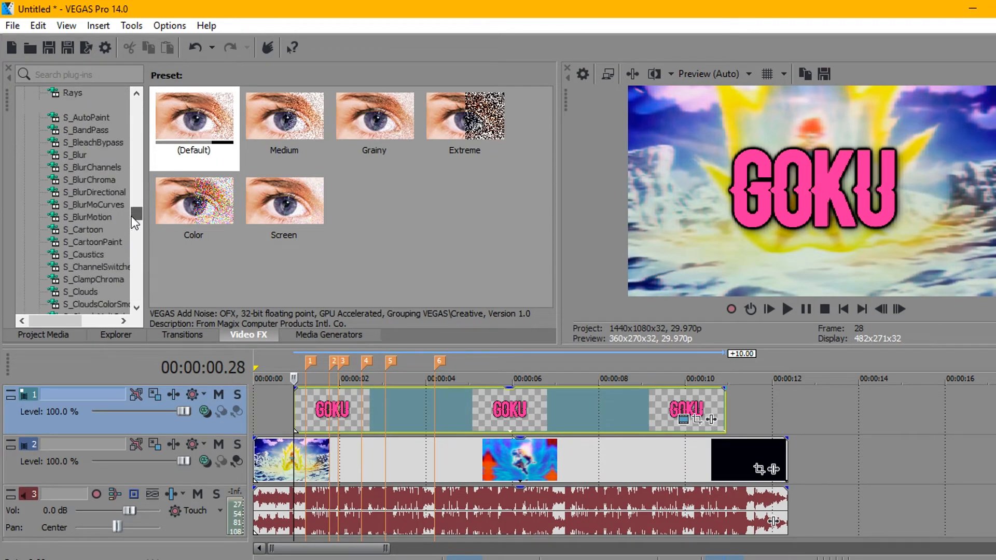
scroll("down", 3)
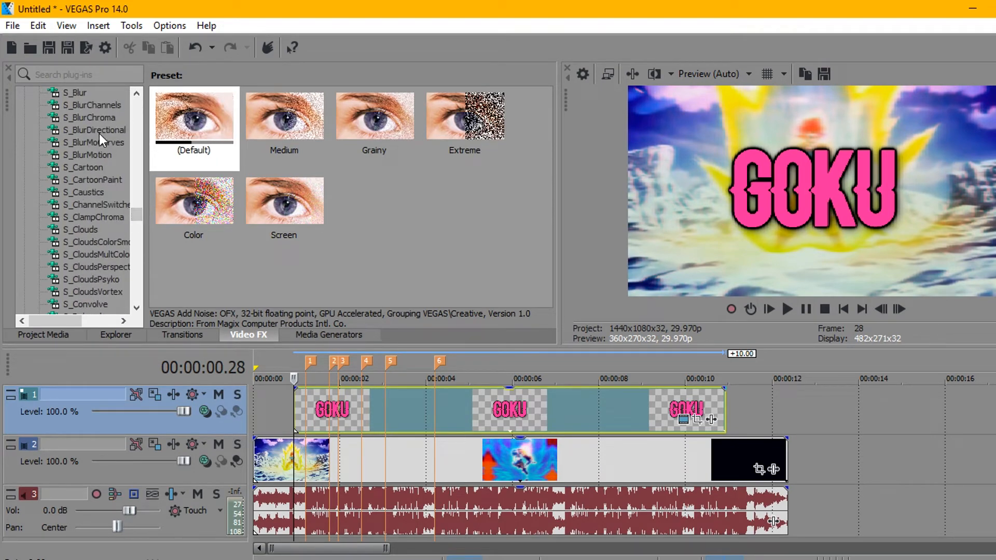
left_click(94, 142)
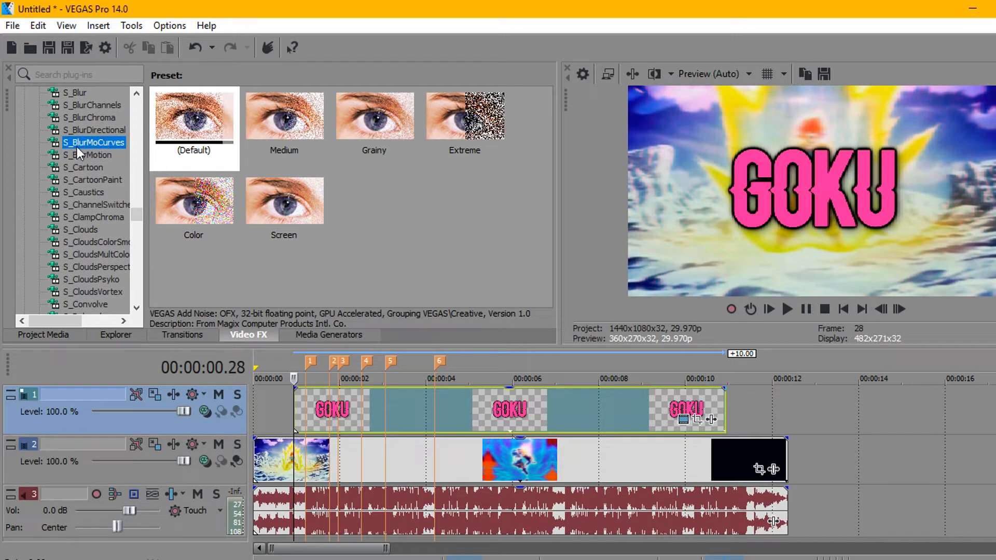
left_click(93, 143)
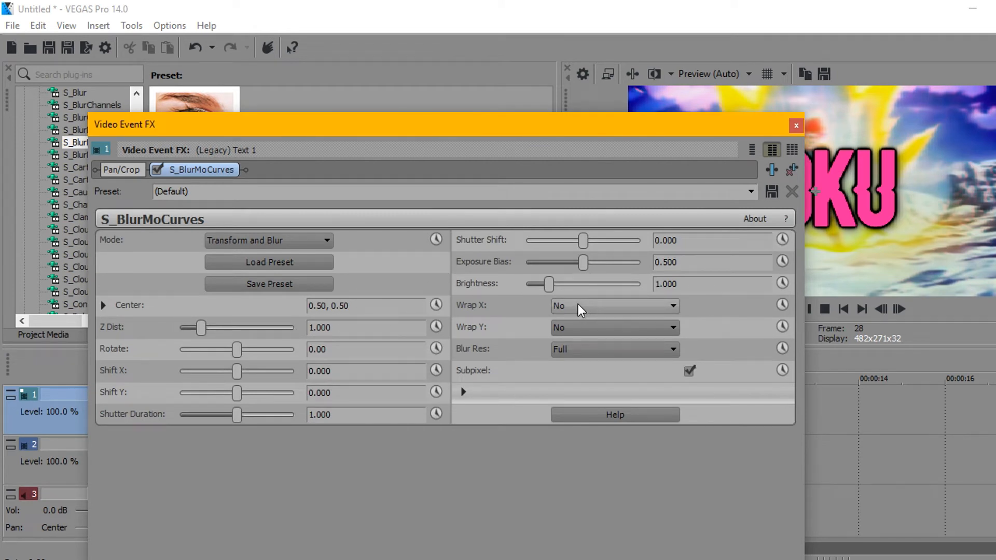
Set S_BlurMoCurves wrap to Reflect and enable Z Dist keyframe animation.
left_click(614, 306)
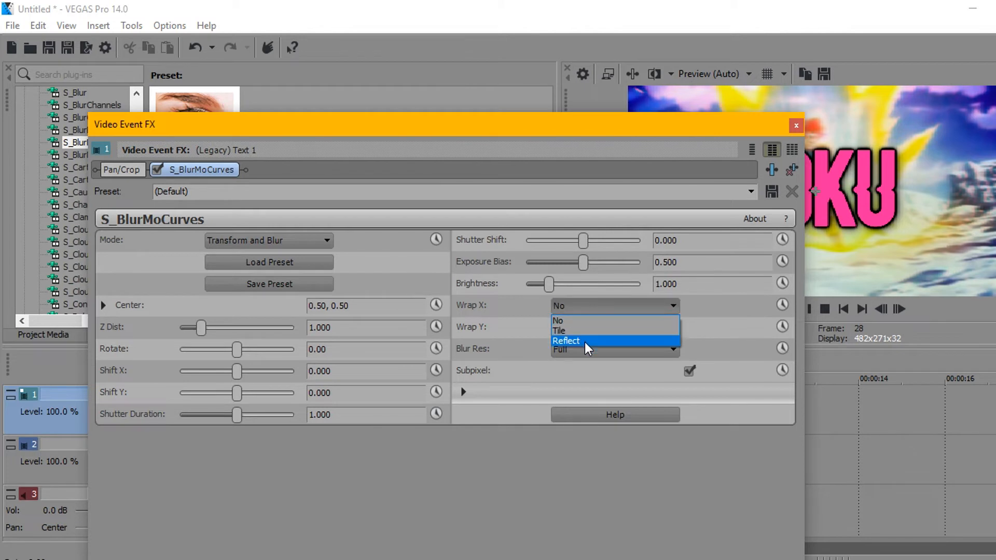
left_click(566, 342)
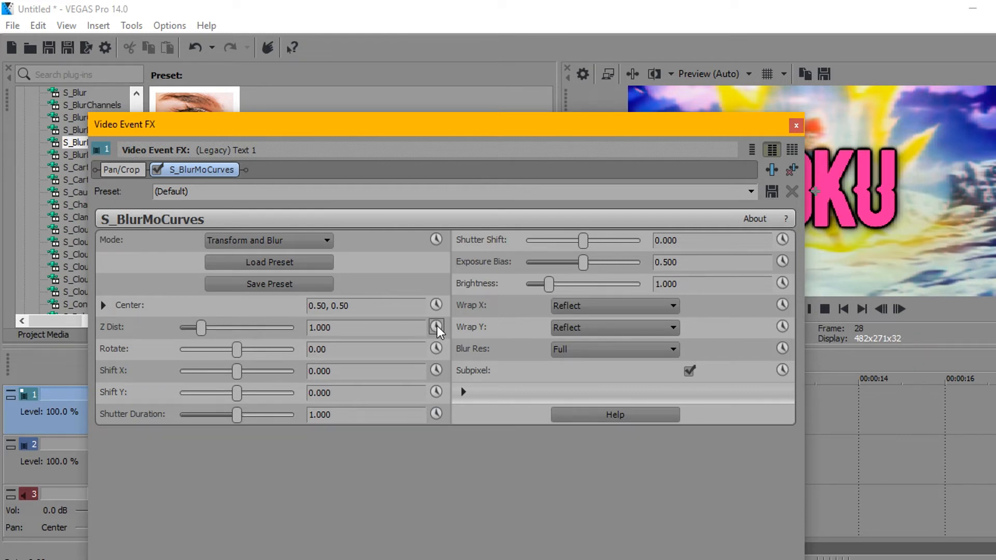
left_click(436, 328)
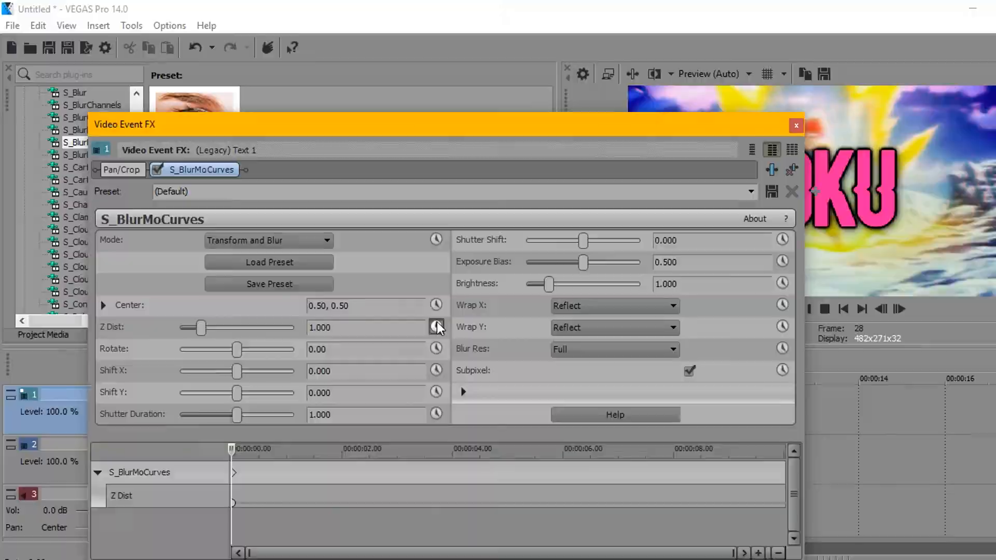
left_click(437, 327)
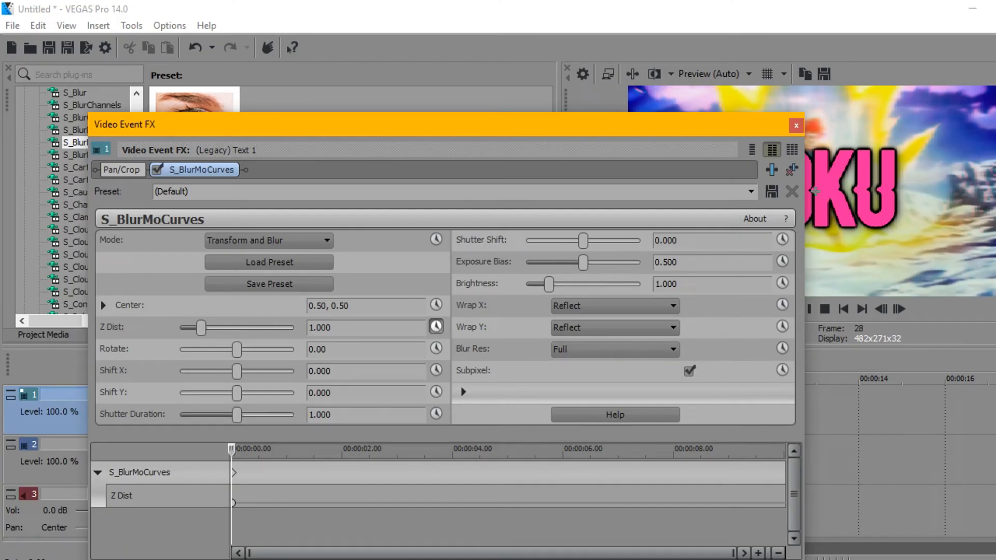
mouse_move(838, 384)
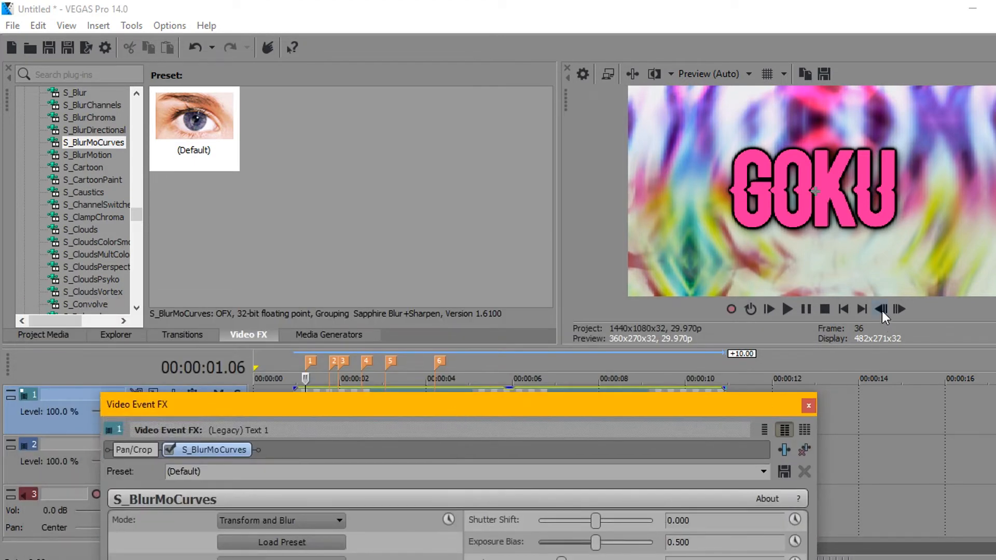
mouse_move(882, 309)
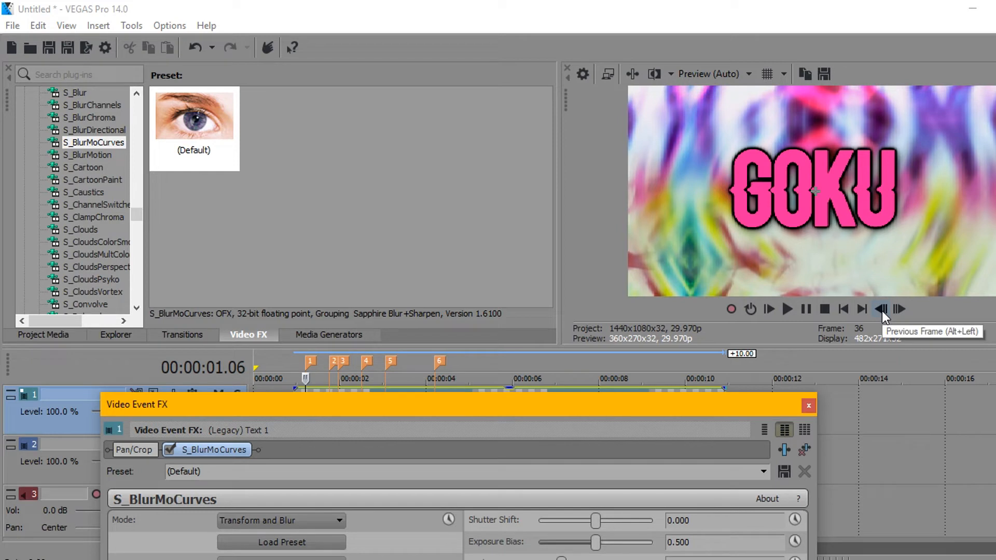
mouse_move(900, 310)
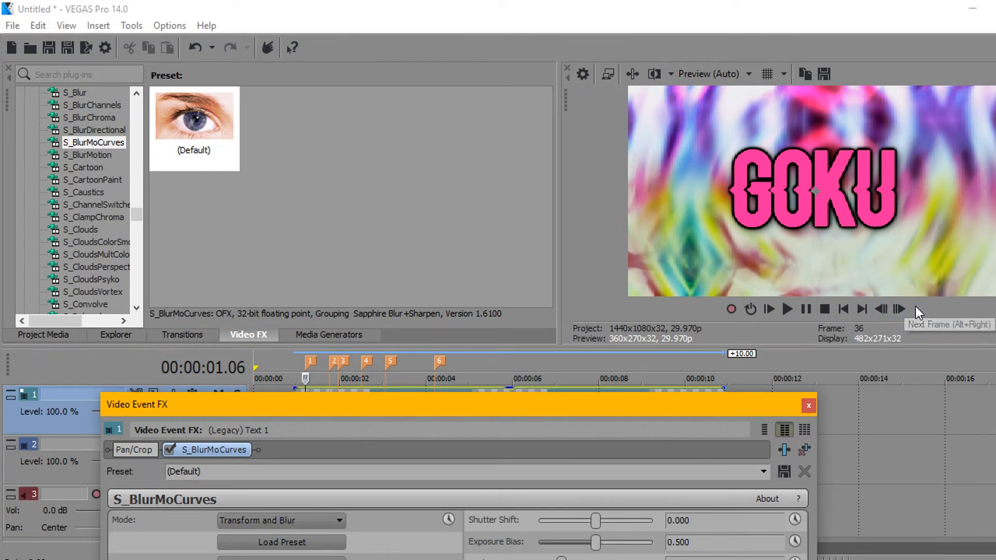
mouse_move(941, 330)
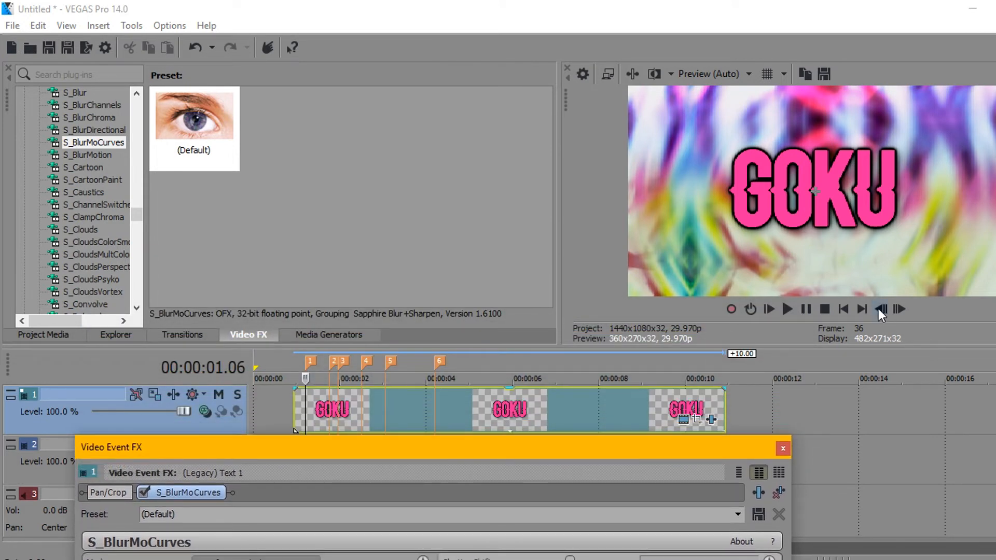
mouse_move(881, 312)
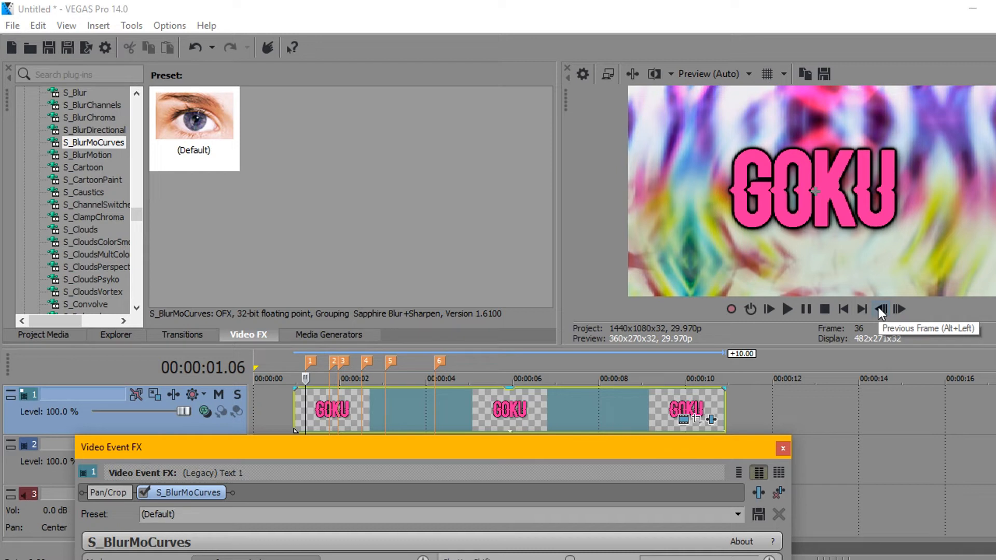
mouse_move(880, 311)
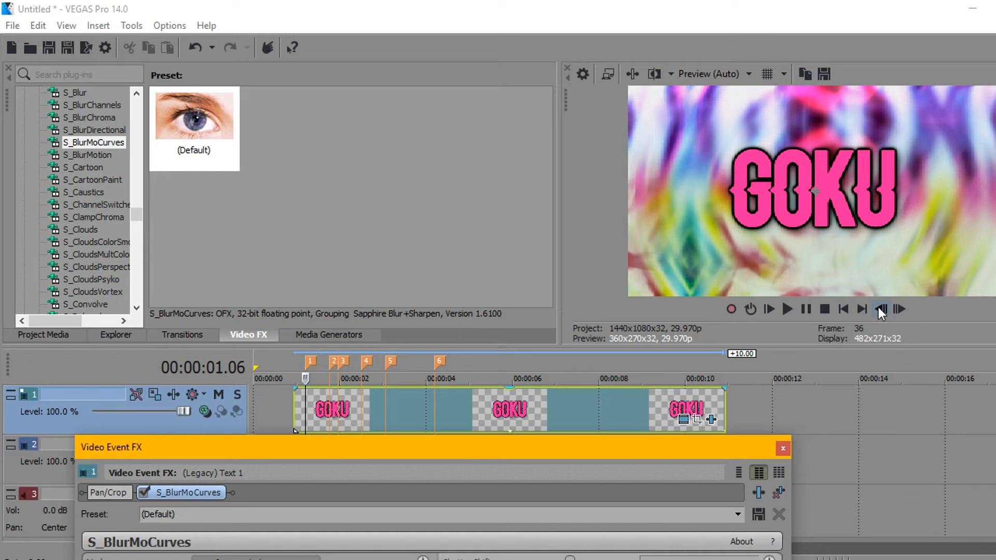
Move the playhead to the first beat marker on the GOKU text clip.
left_click(881, 310)
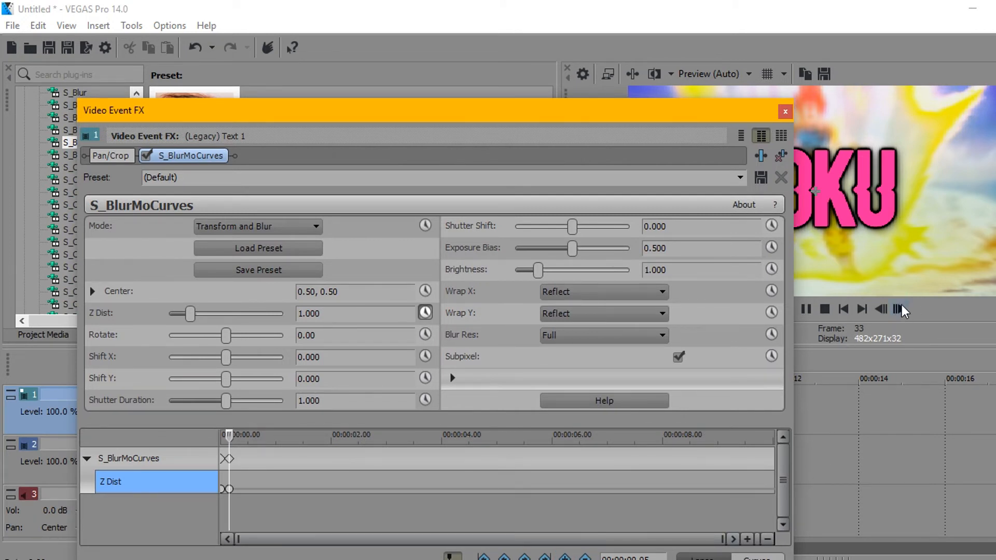
Key Z Dist at 0.567 on the beat, then 1 two frames later.
left_click(898, 309)
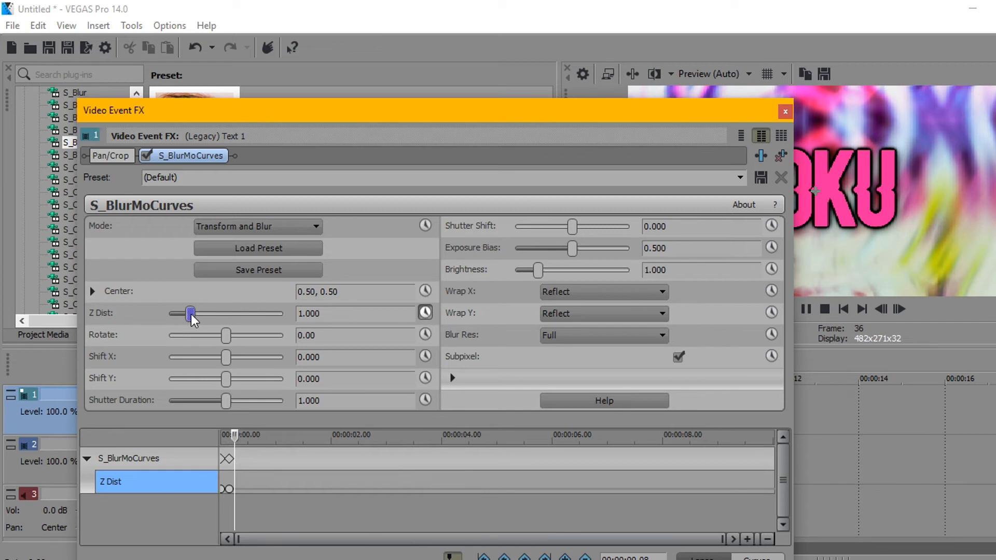
left_click_drag(191, 313, 183, 313)
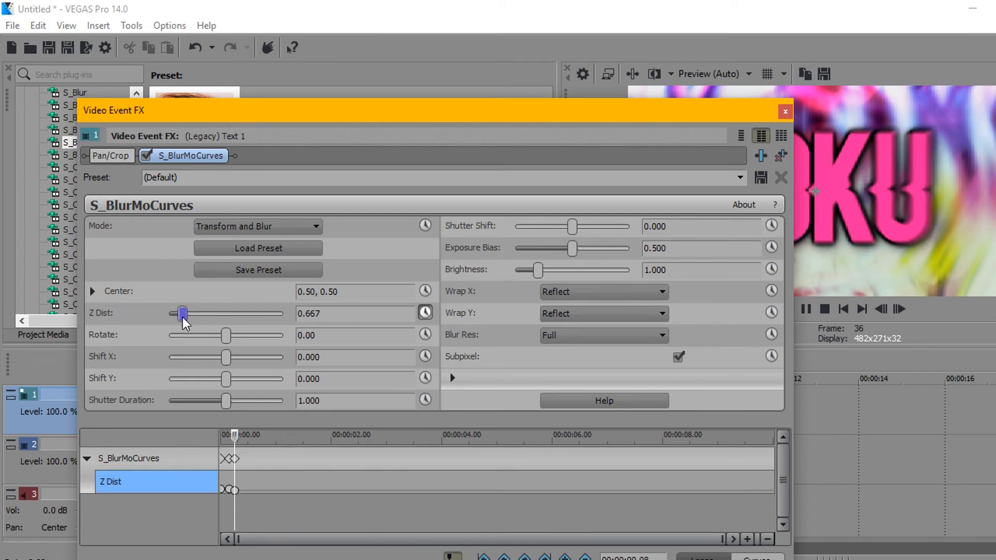
left_click_drag(184, 313, 180, 313)
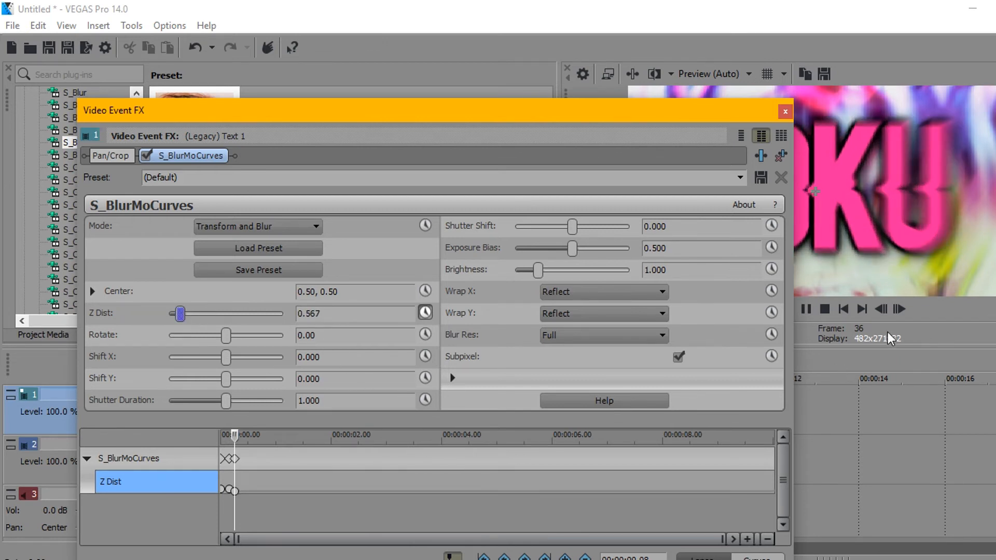
mouse_move(899, 310)
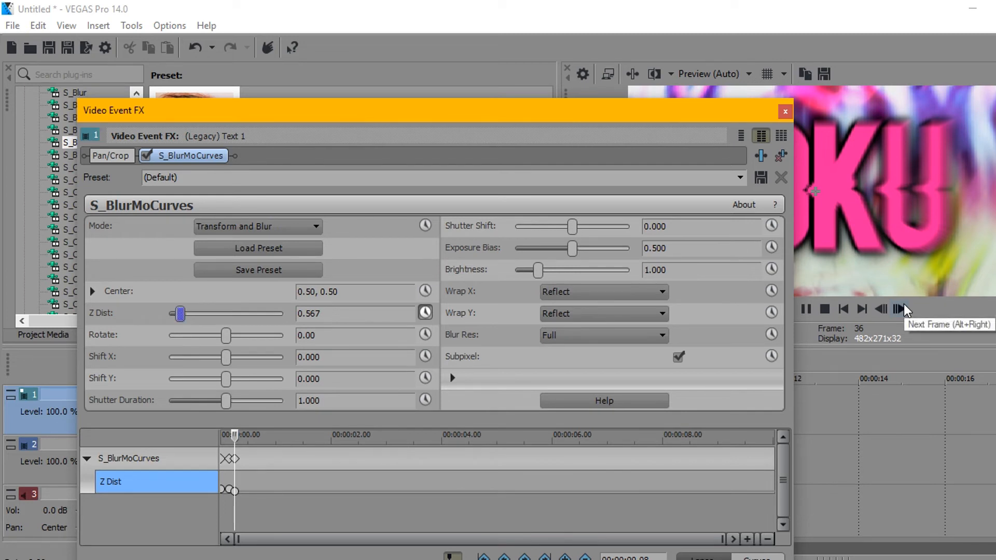
left_click(898, 309)
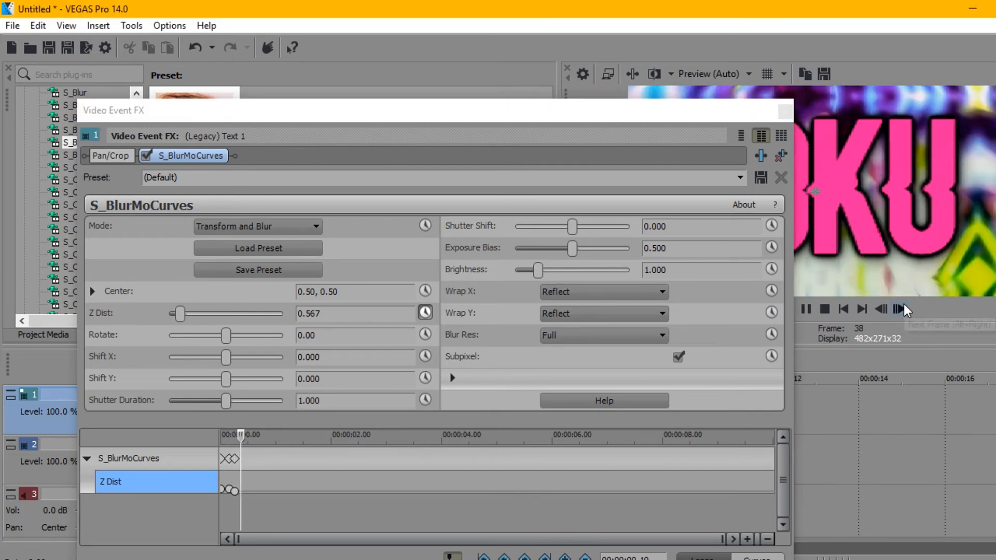
left_click(900, 309)
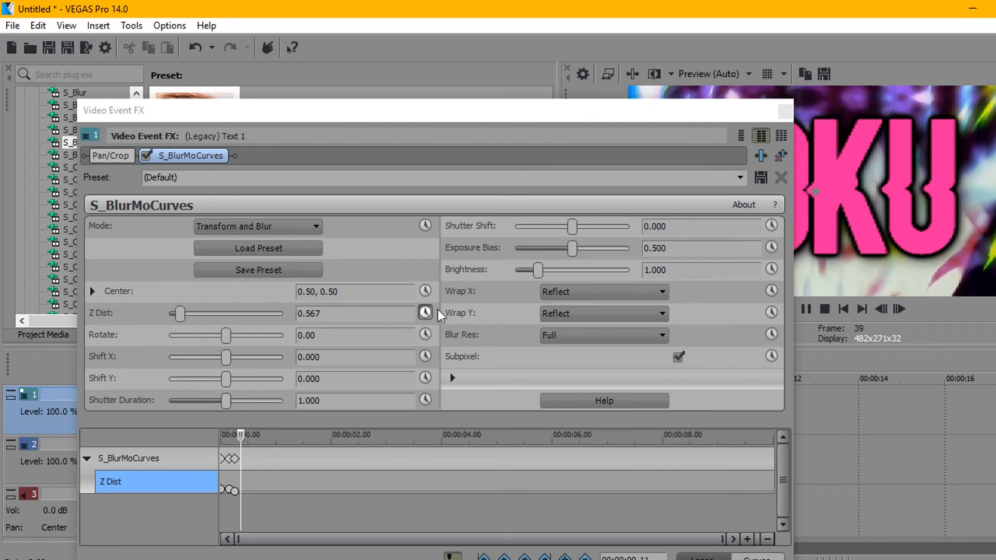
type("1.000")
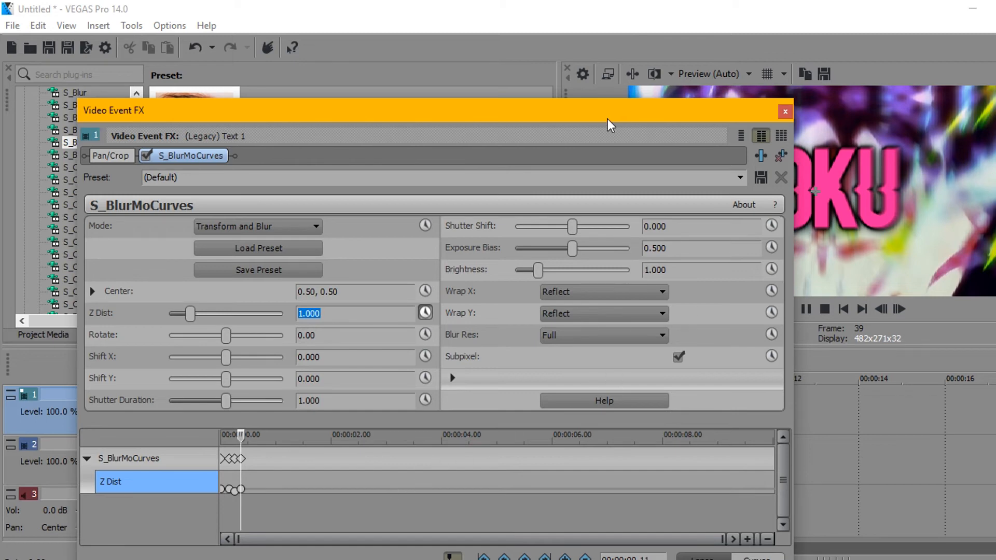
Dip Z Dist to 0.467 on the next beat marker and close the FX window.
left_click_drag(608, 110, 596, 484)
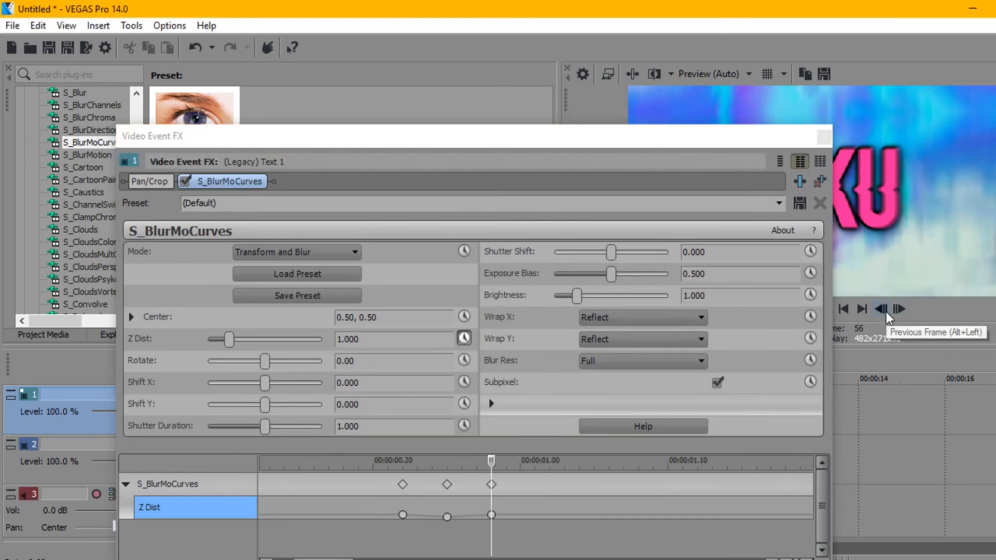
left_click_drag(229, 339, 219, 339)
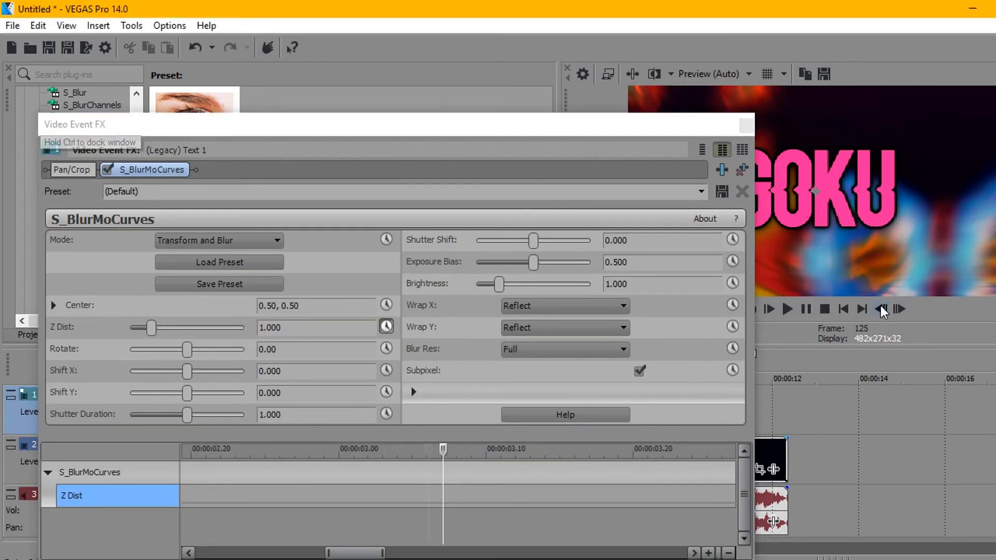
left_click_drag(150, 327, 139, 327)
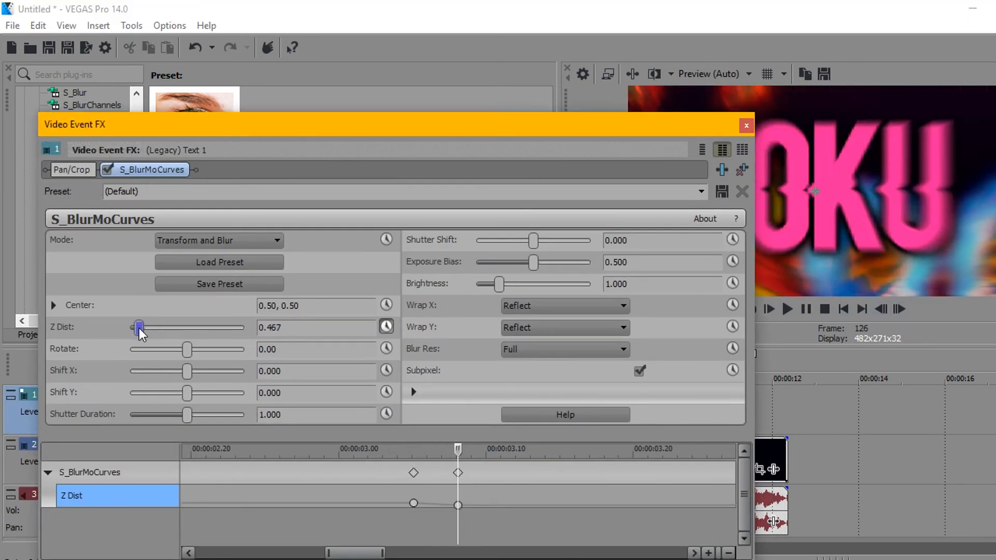
left_click(745, 125)
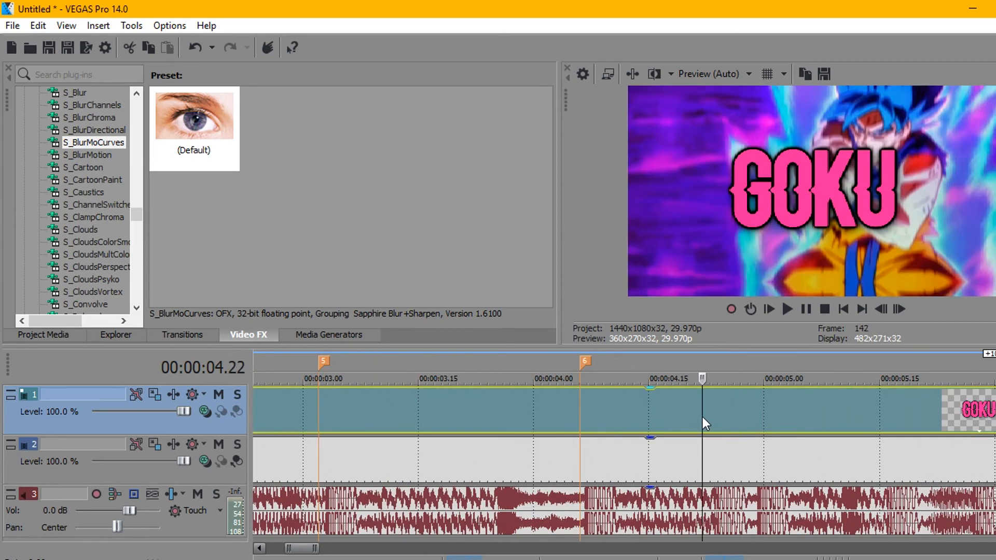
Right-click the GOKU text event on the top track.
right_click(702, 413)
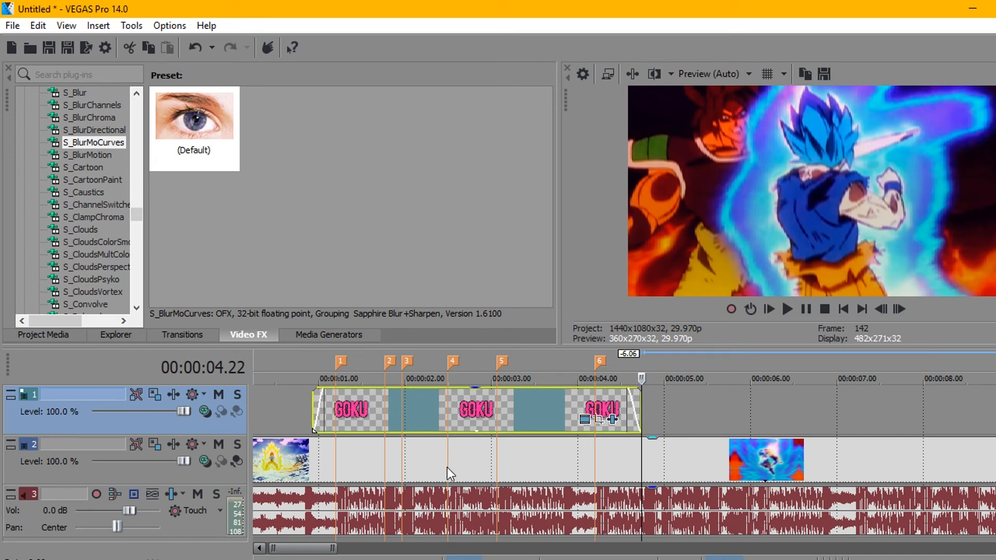
mouse_move(417, 436)
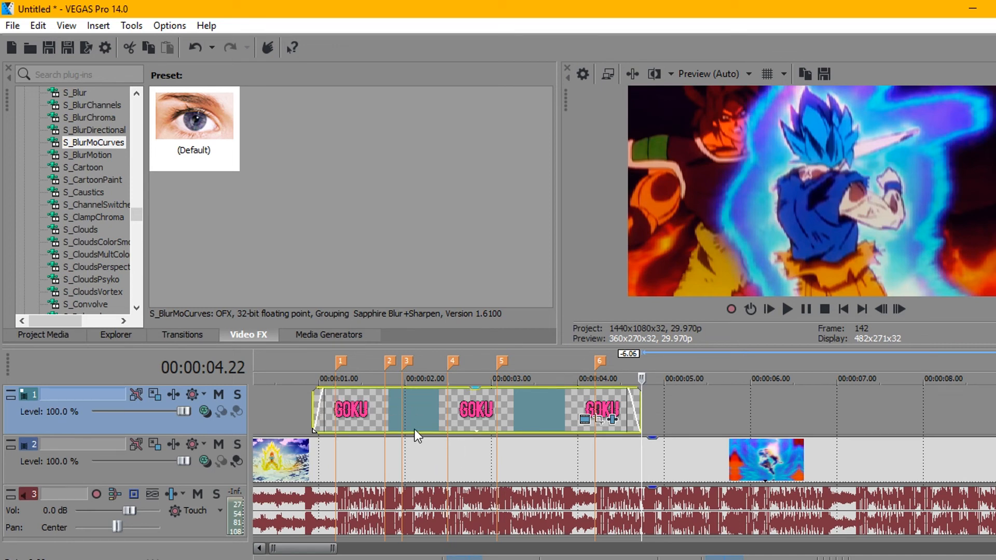